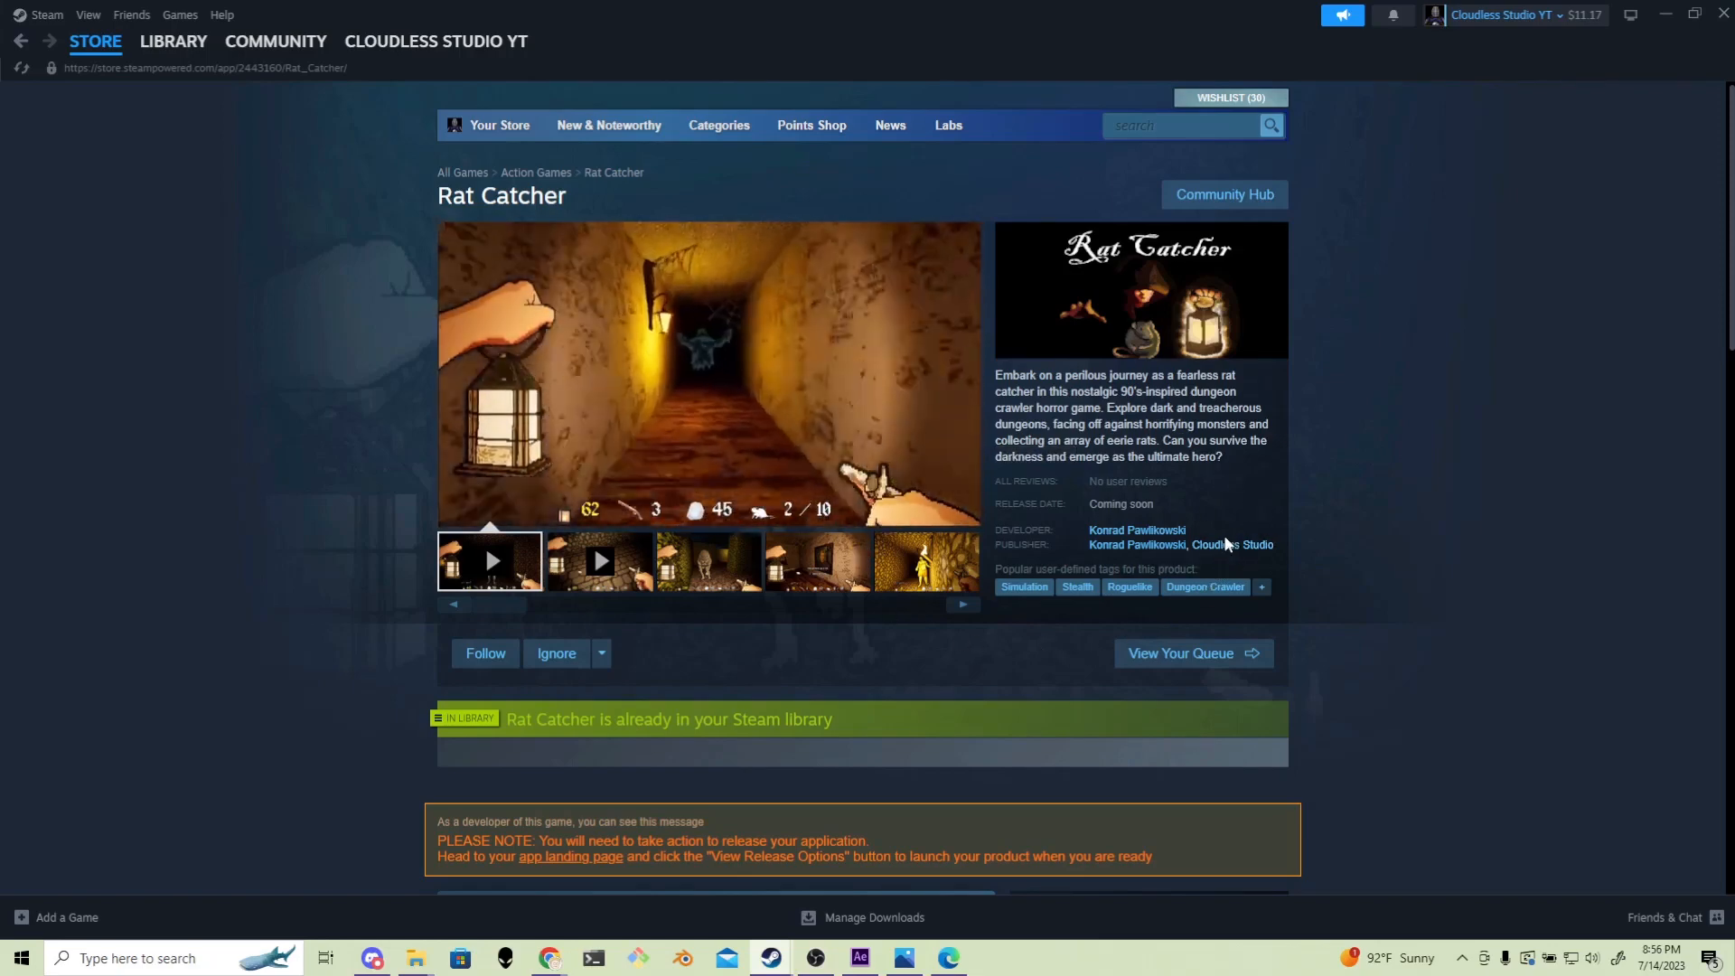
Visit the CloudlessStudio publisher page from the Rat Catcher store page, then go to your own community profile.
{"action": "left_click", "coordinate": [1244, 544]}
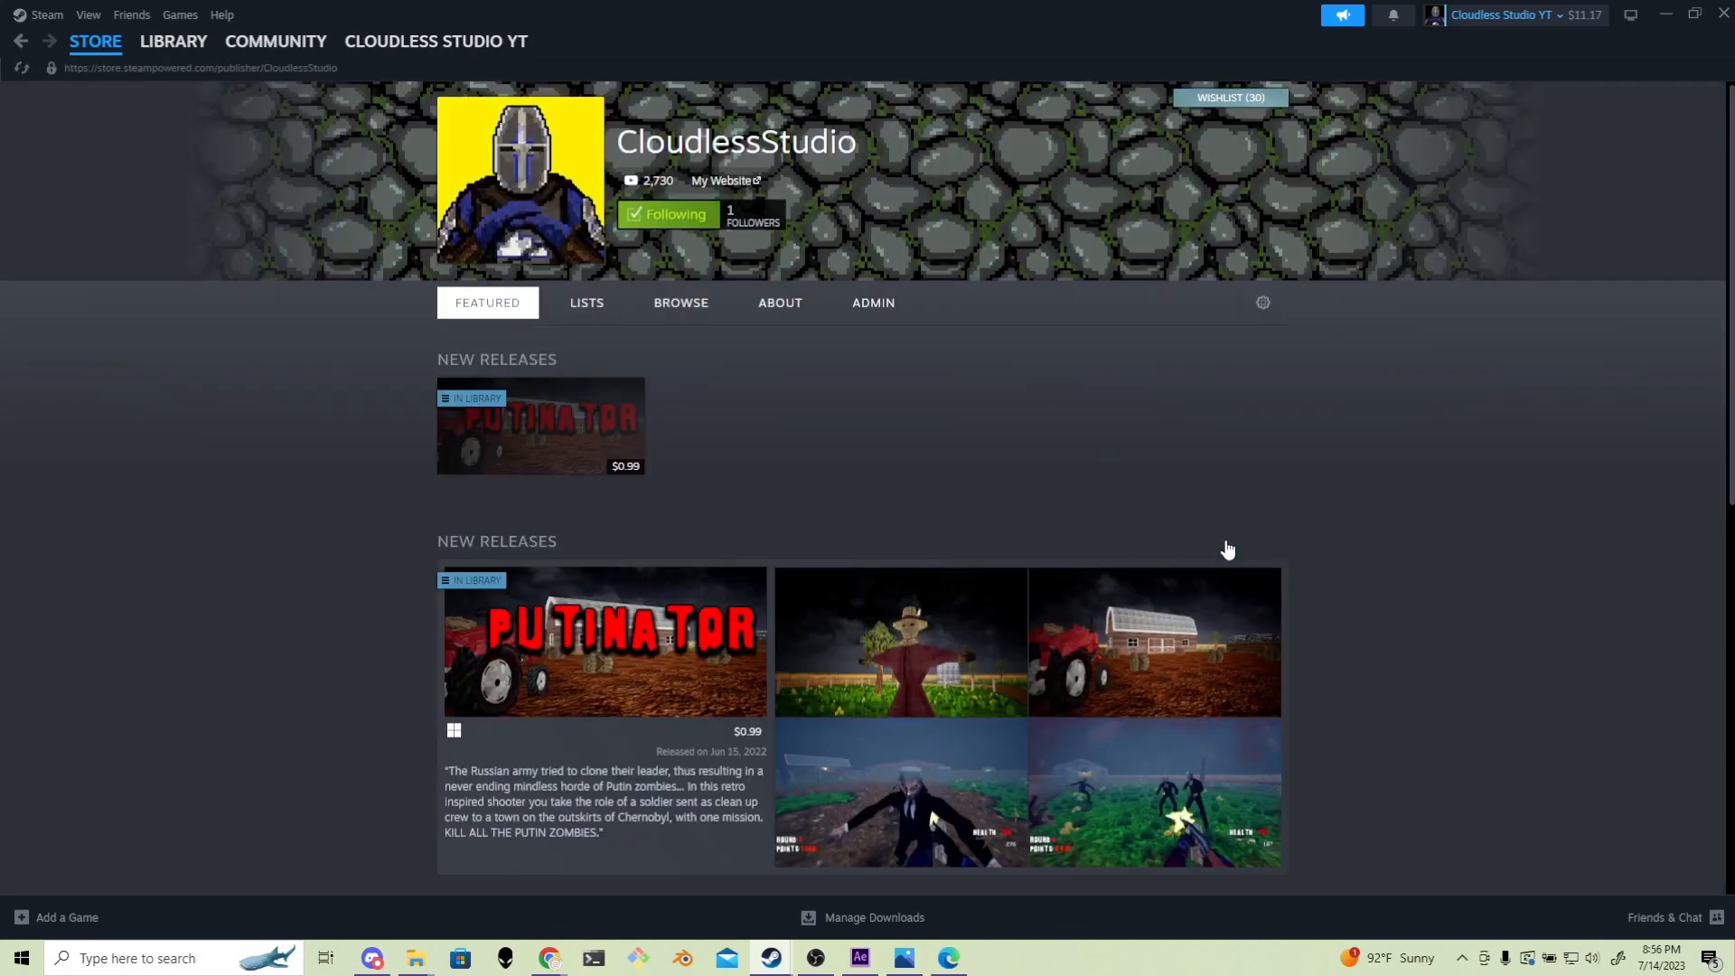
{"action": "mouse_move", "coordinate": [1204, 423]}
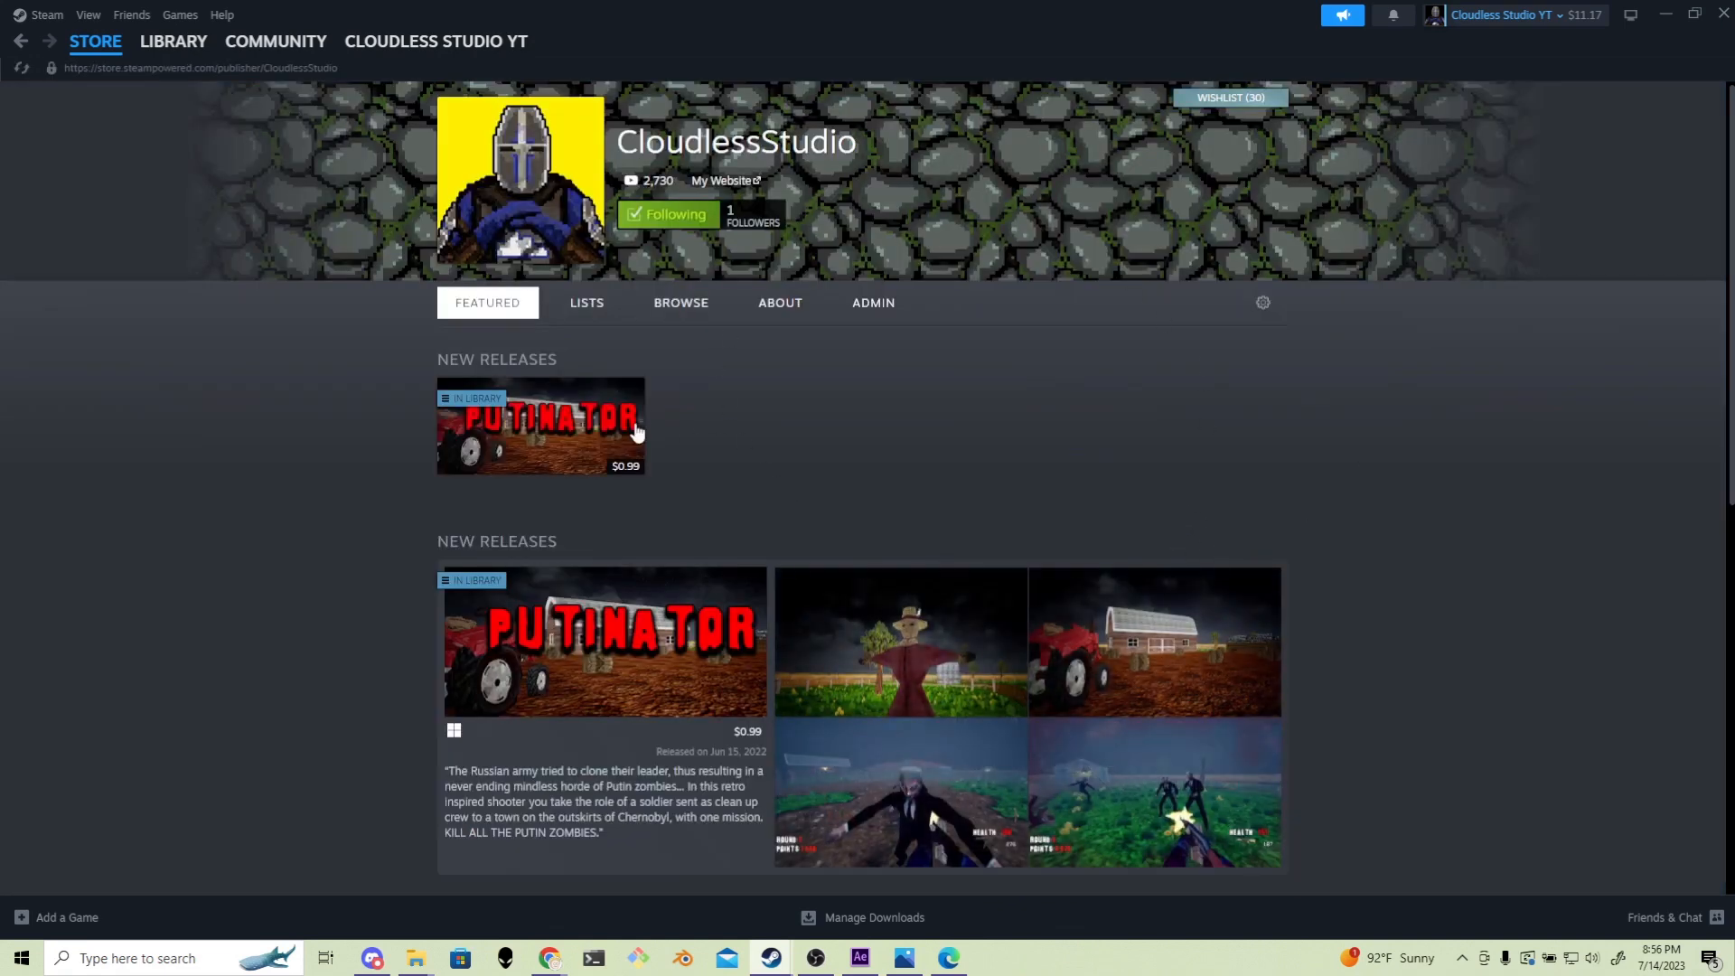
{"action": "mouse_move", "coordinate": [604, 642]}
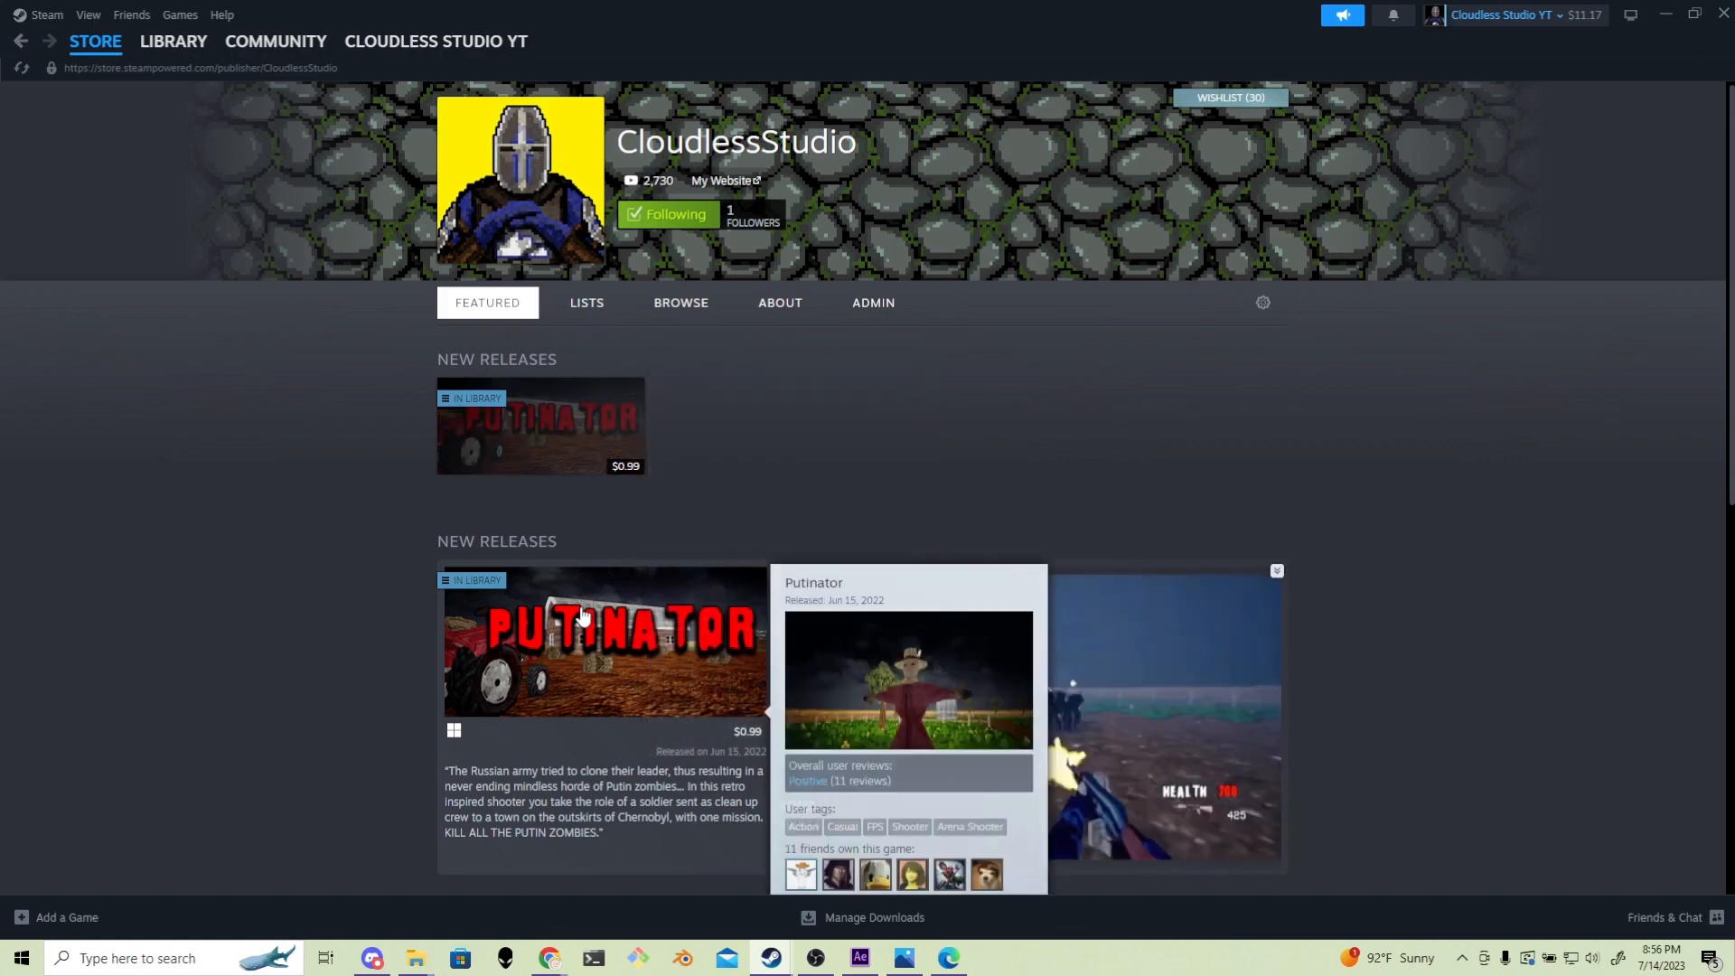
{"action": "scroll", "scroll_direction": "down", "scroll_amount": 3}
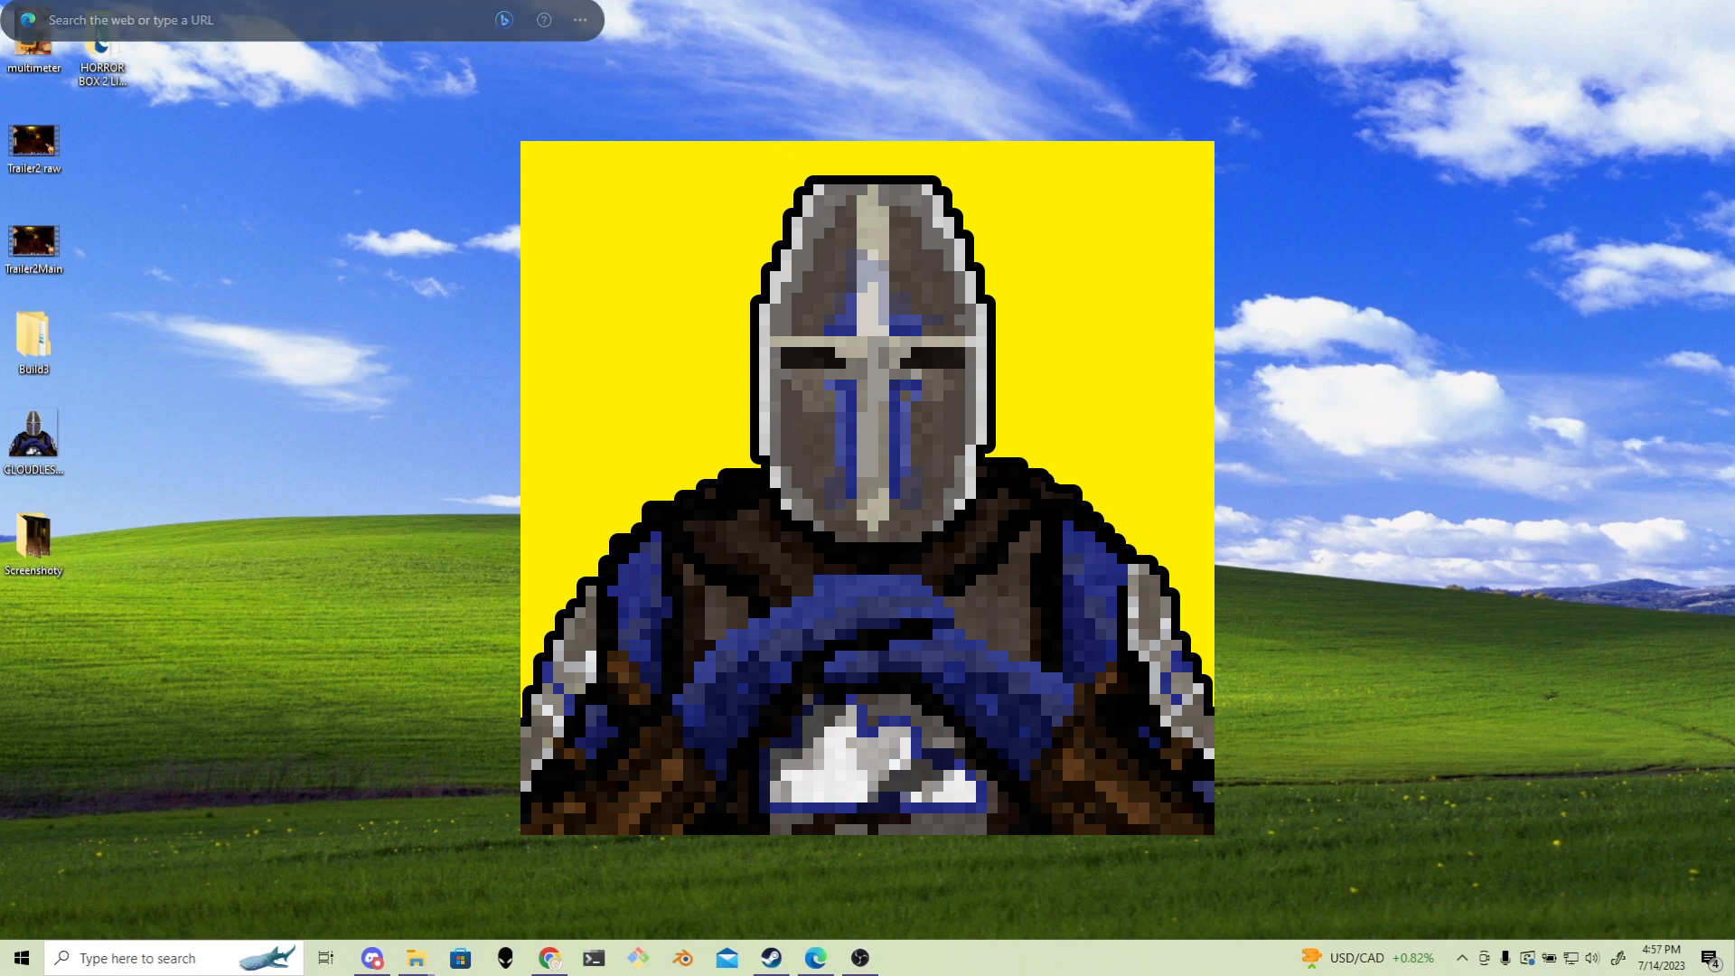
{"action": "left_click", "coordinate": [768, 959]}
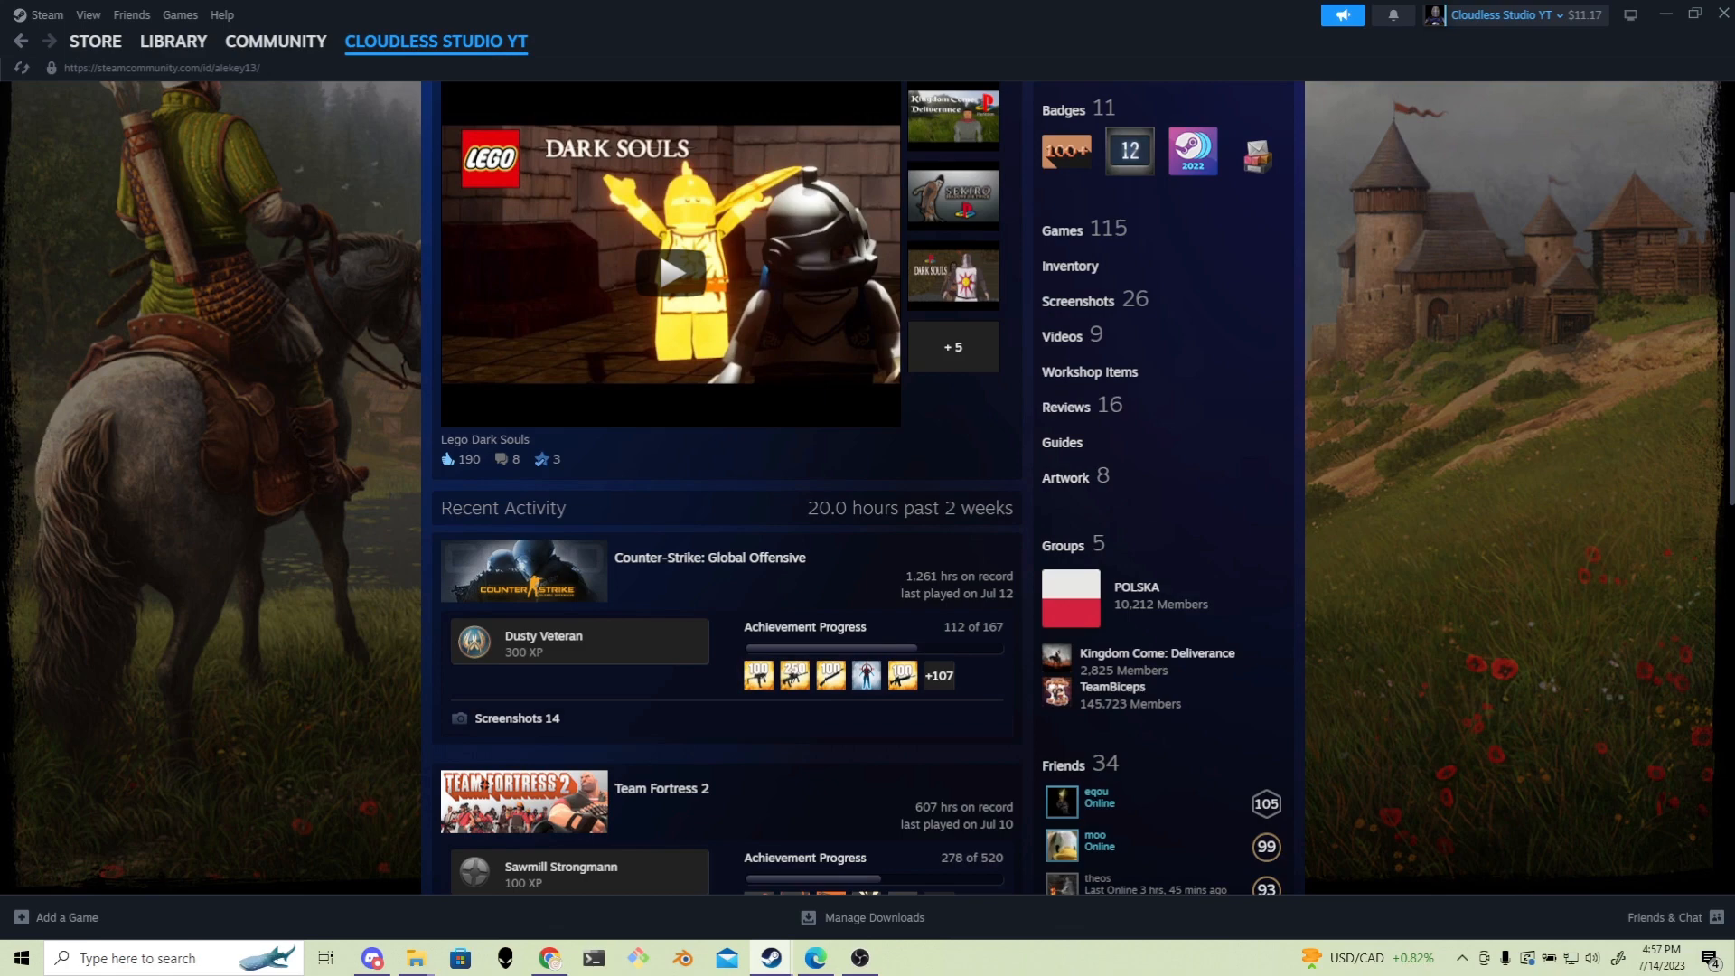
From Your Groups, start the Create a Group form with the Group Name field ready for input.
{"action": "left_click", "coordinate": [1061, 546]}
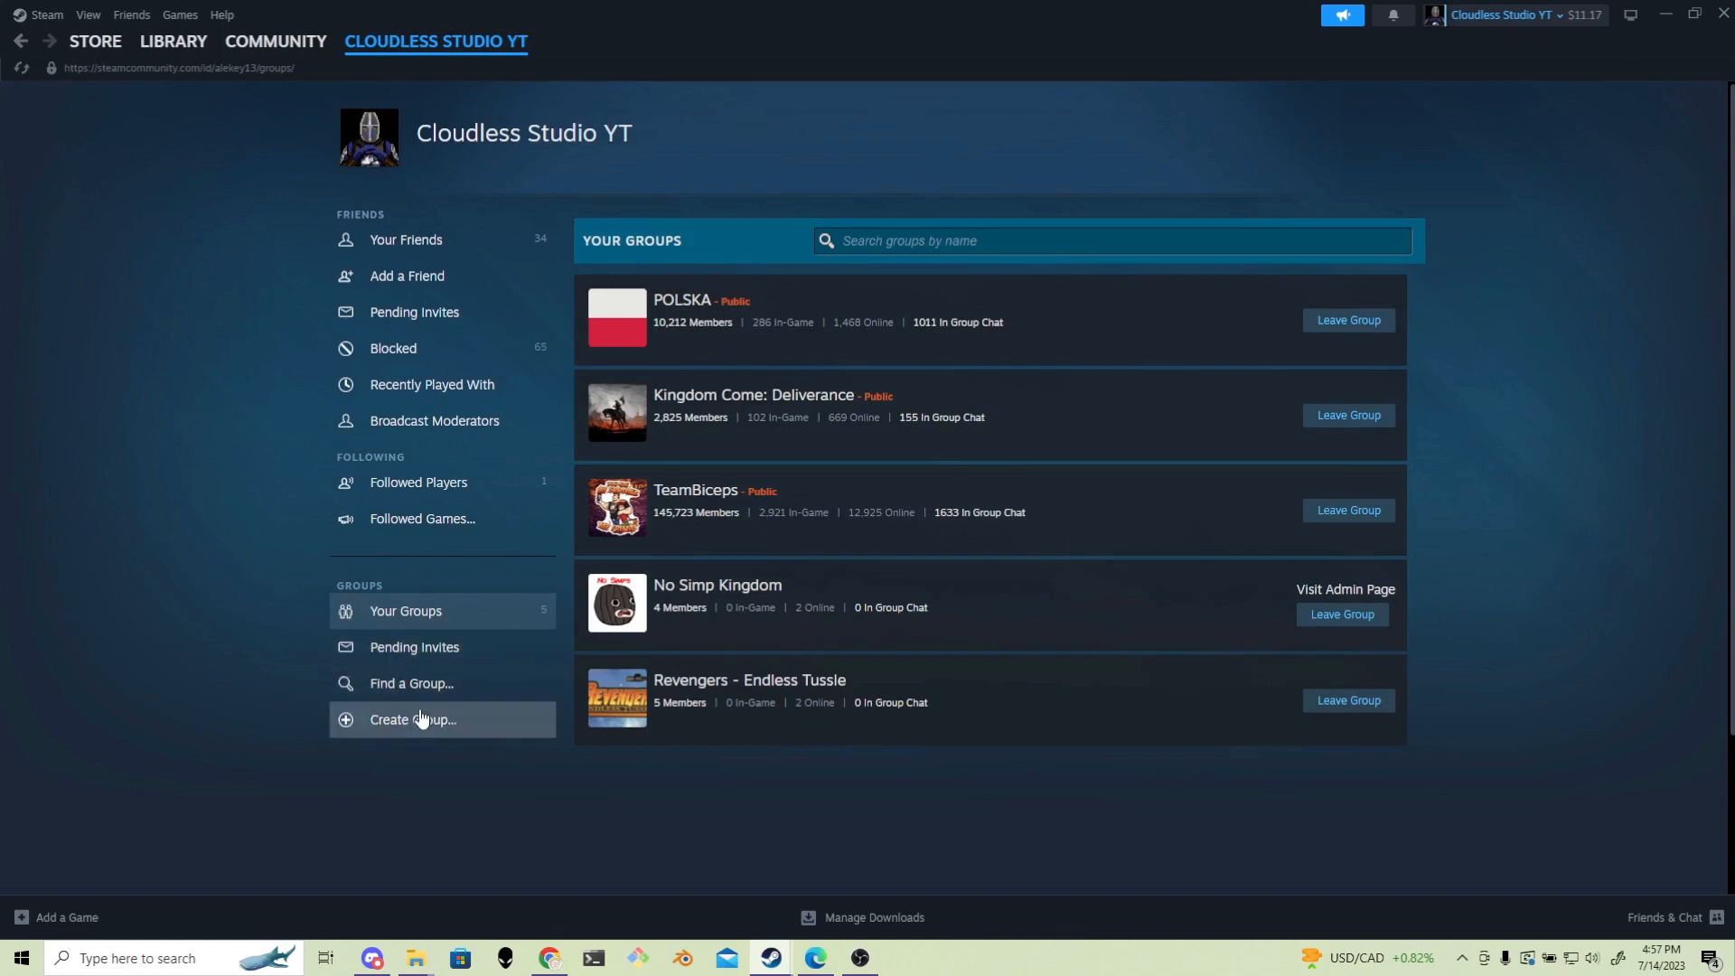
{"action": "left_click", "coordinate": [412, 719]}
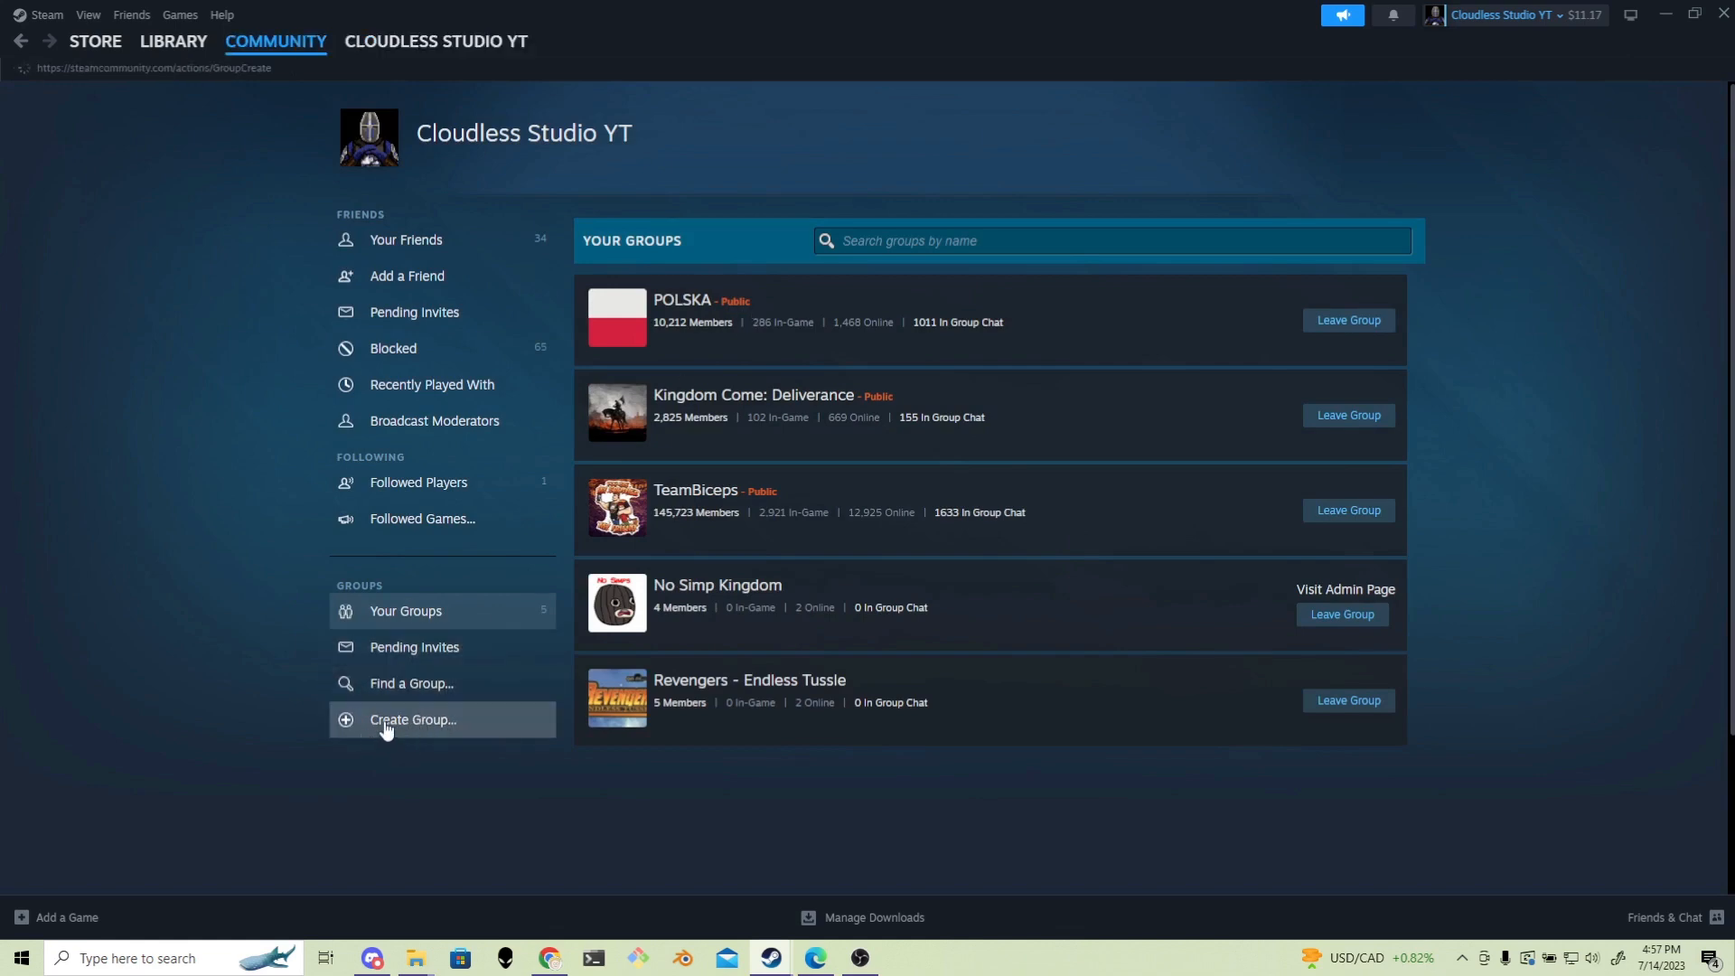
{"action": "left_click", "coordinate": [412, 719]}
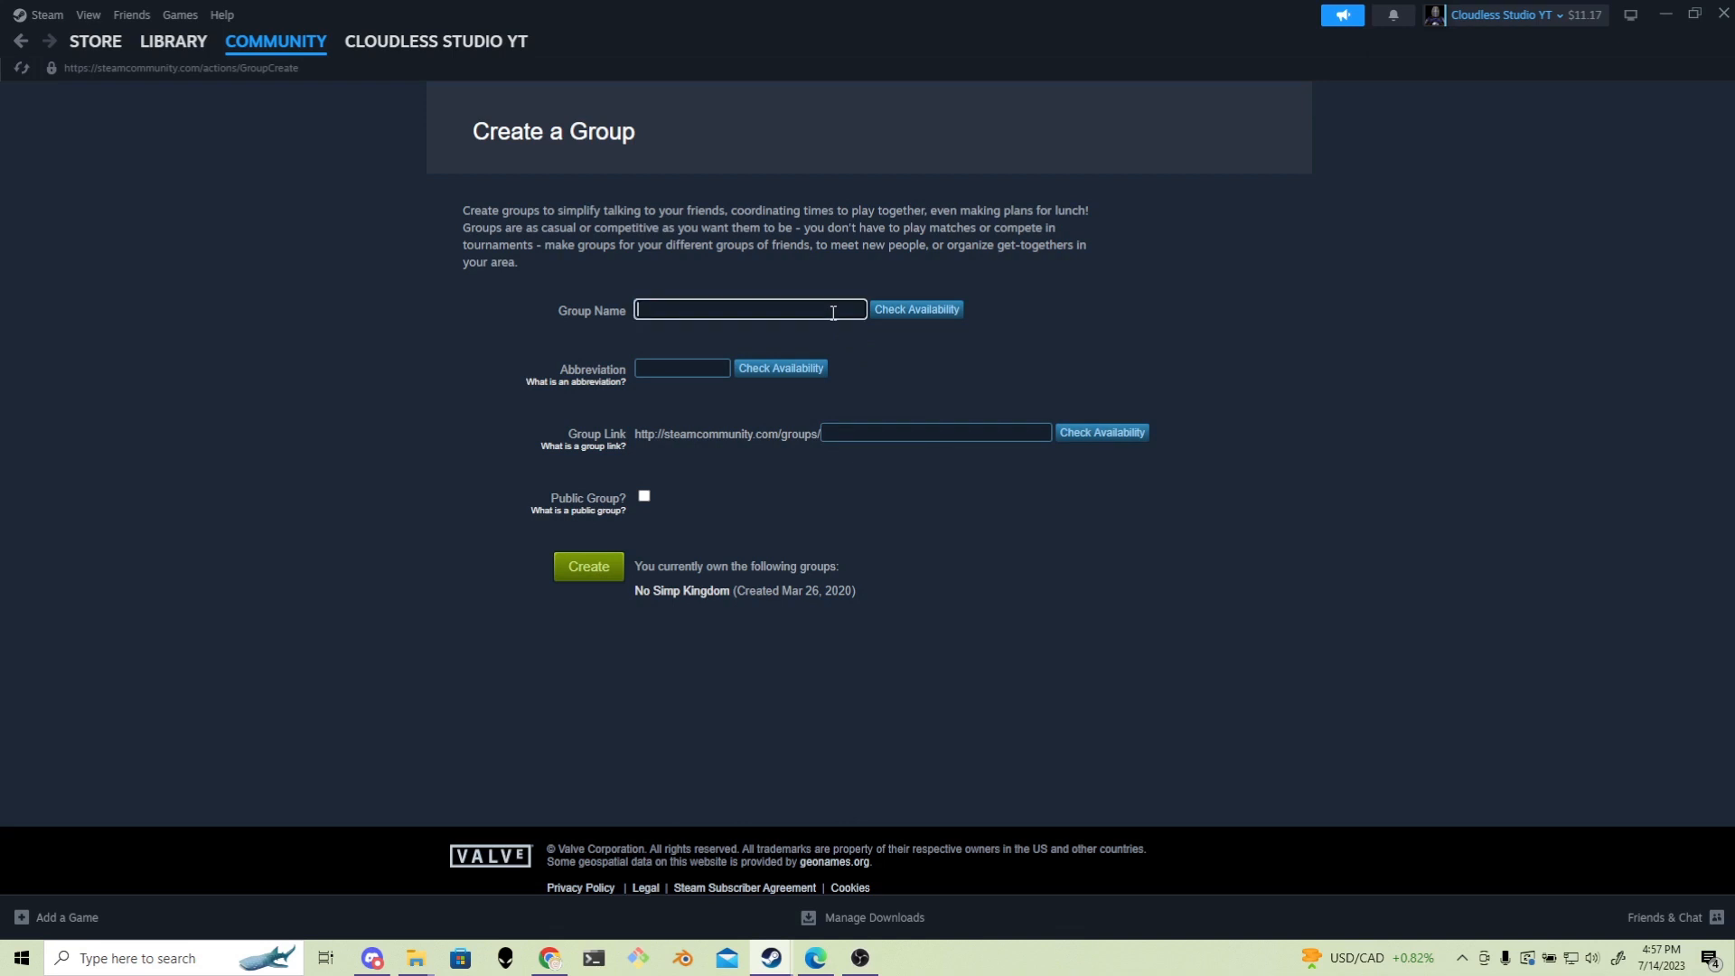
Name the group CloudlessStudio, mark it Public, and confirm its creation.
{"action": "type", "text": "Cloyu"}
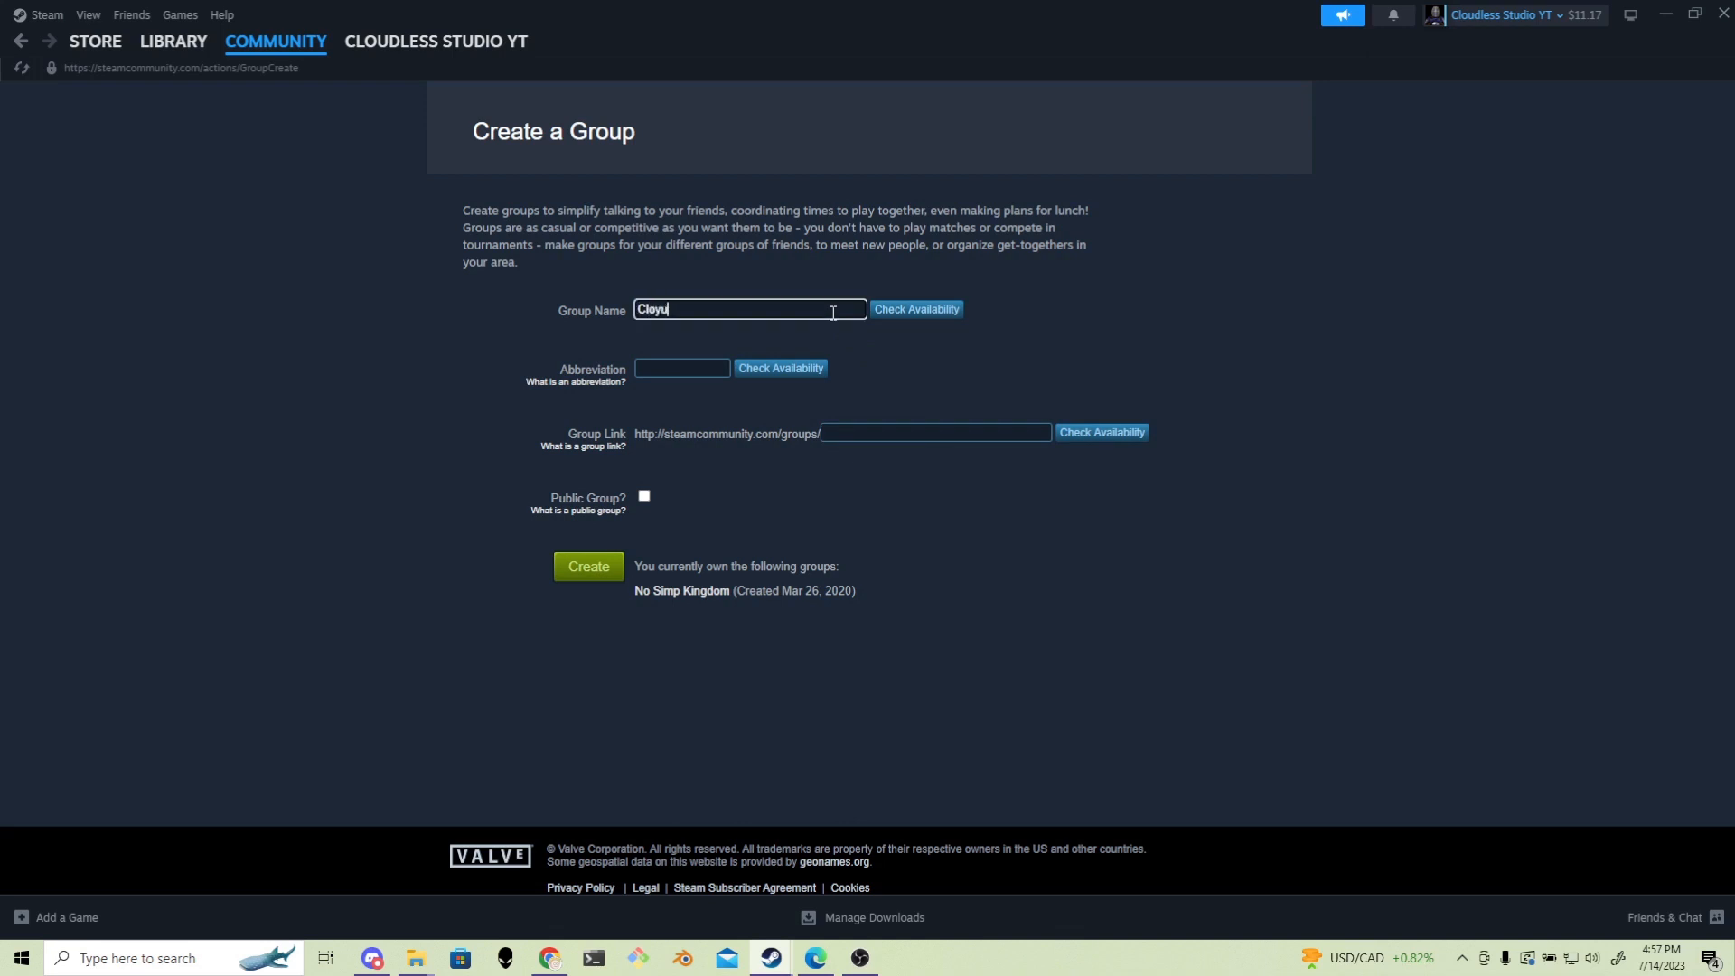
{"action": "type", "text": "CloudlessStudio"}
{"action": "left_click", "coordinate": [681, 367]}
{"action": "type", "text": "CloudStdio"}
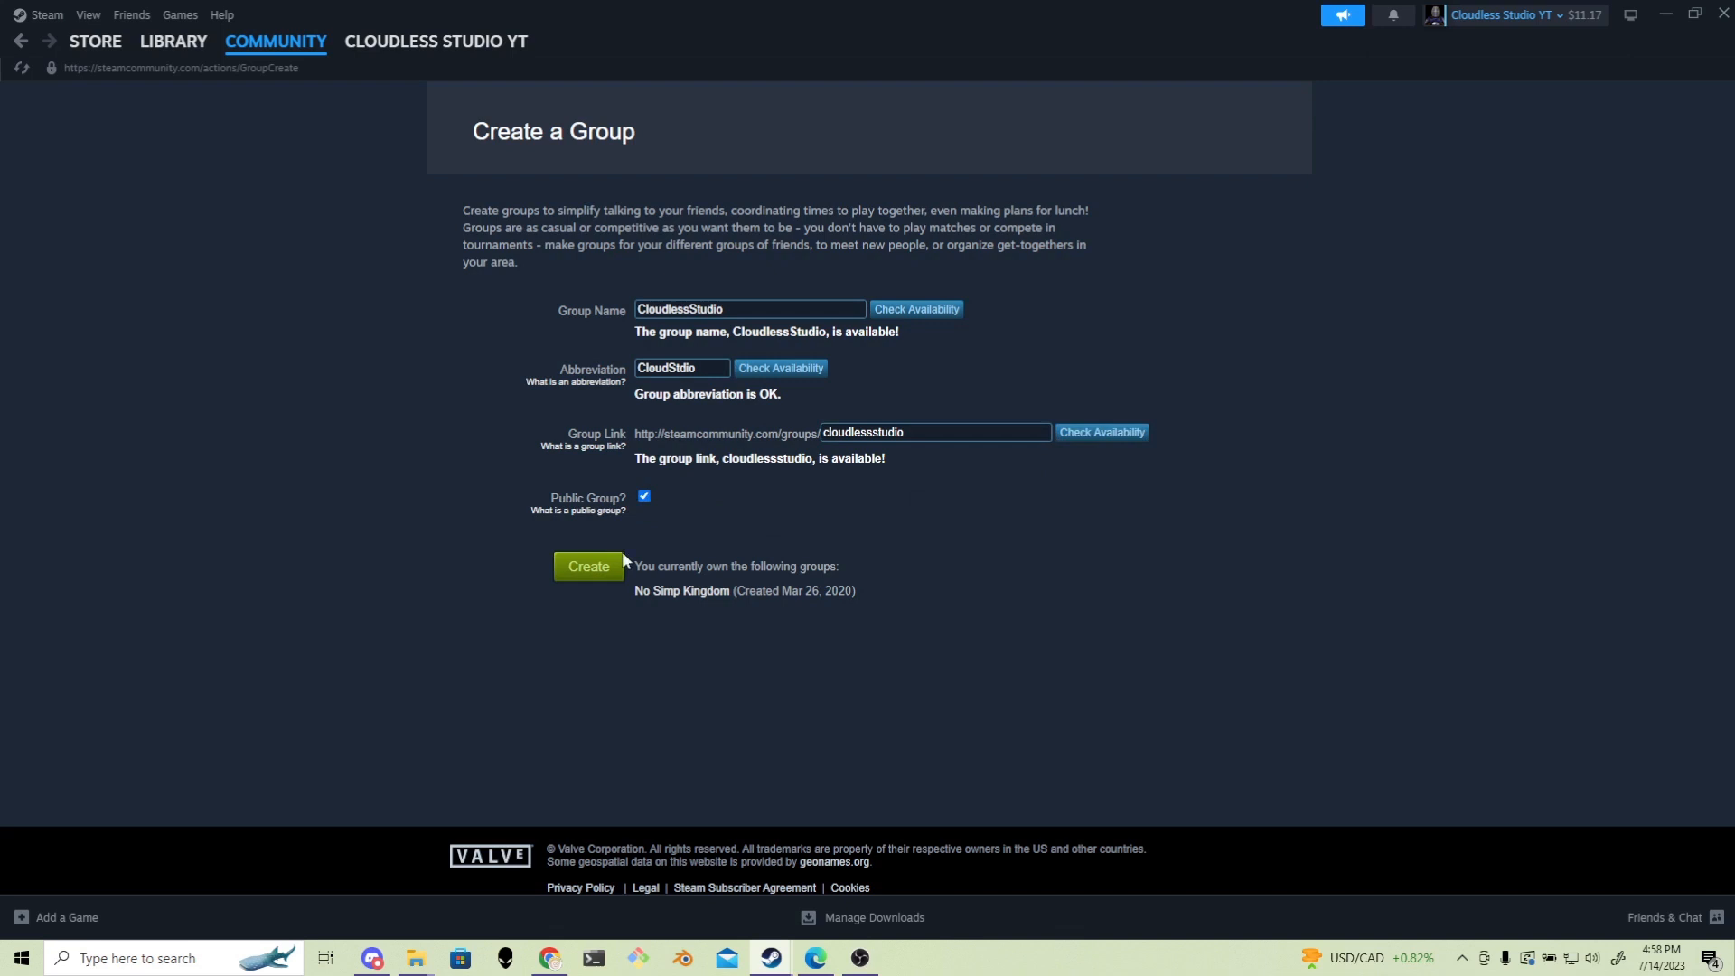
{"action": "left_click", "coordinate": [588, 566]}
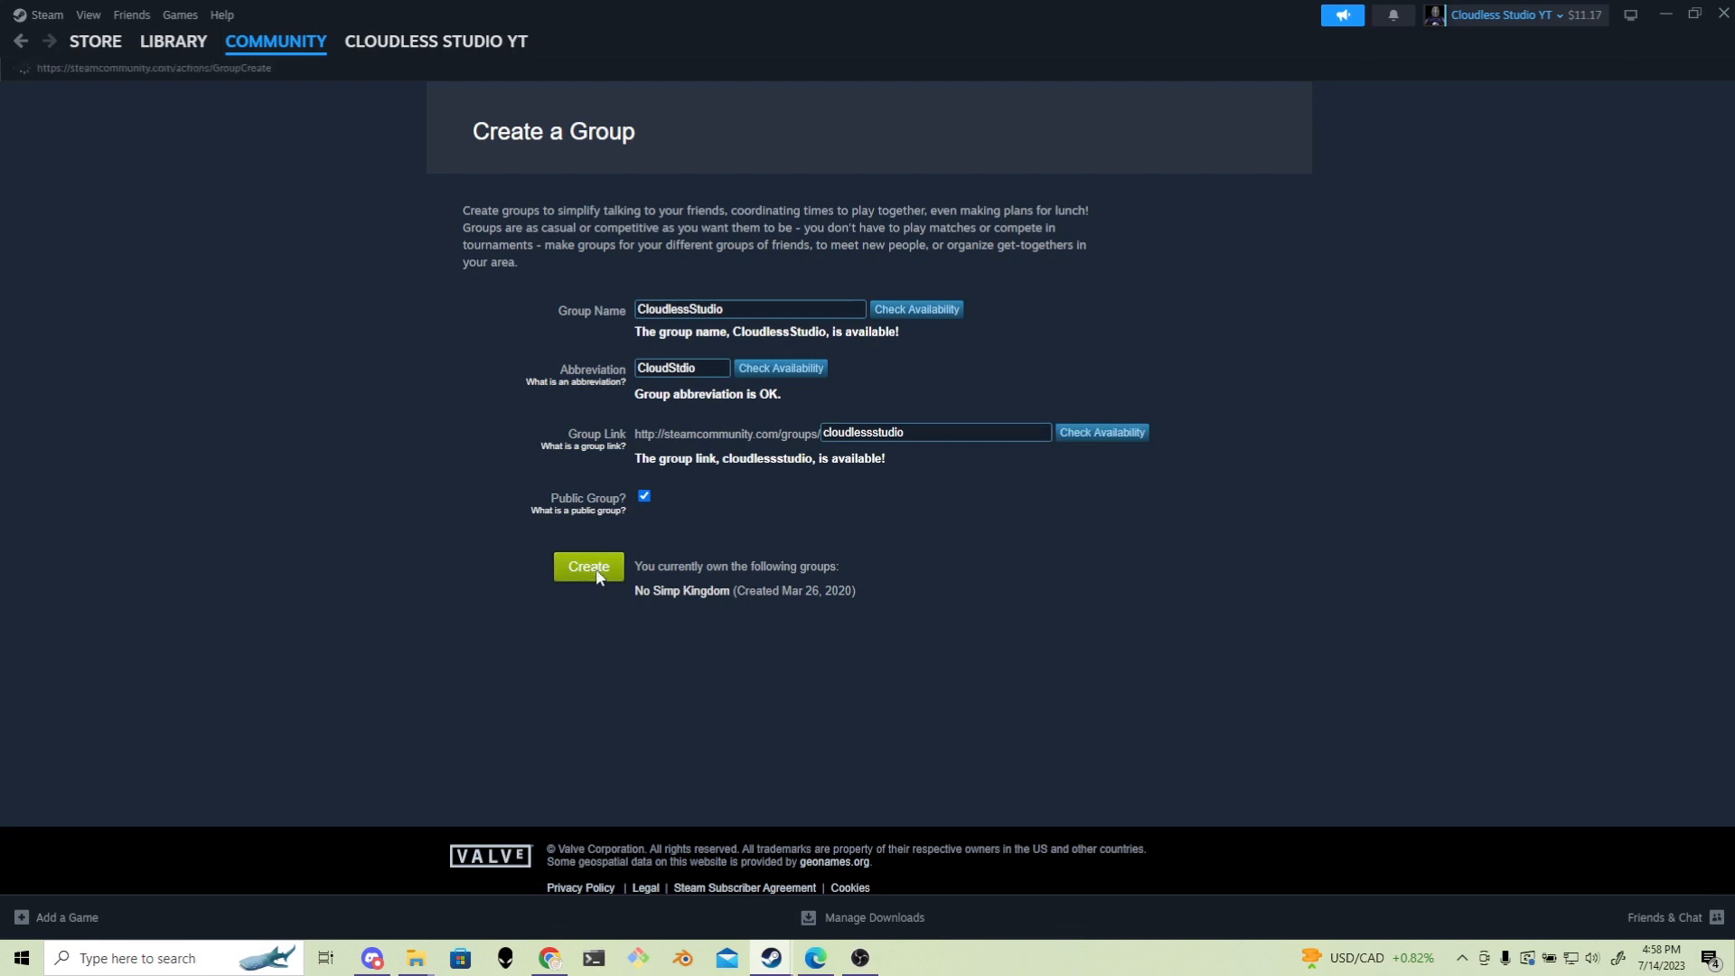
{"action": "left_click", "coordinate": [590, 566]}
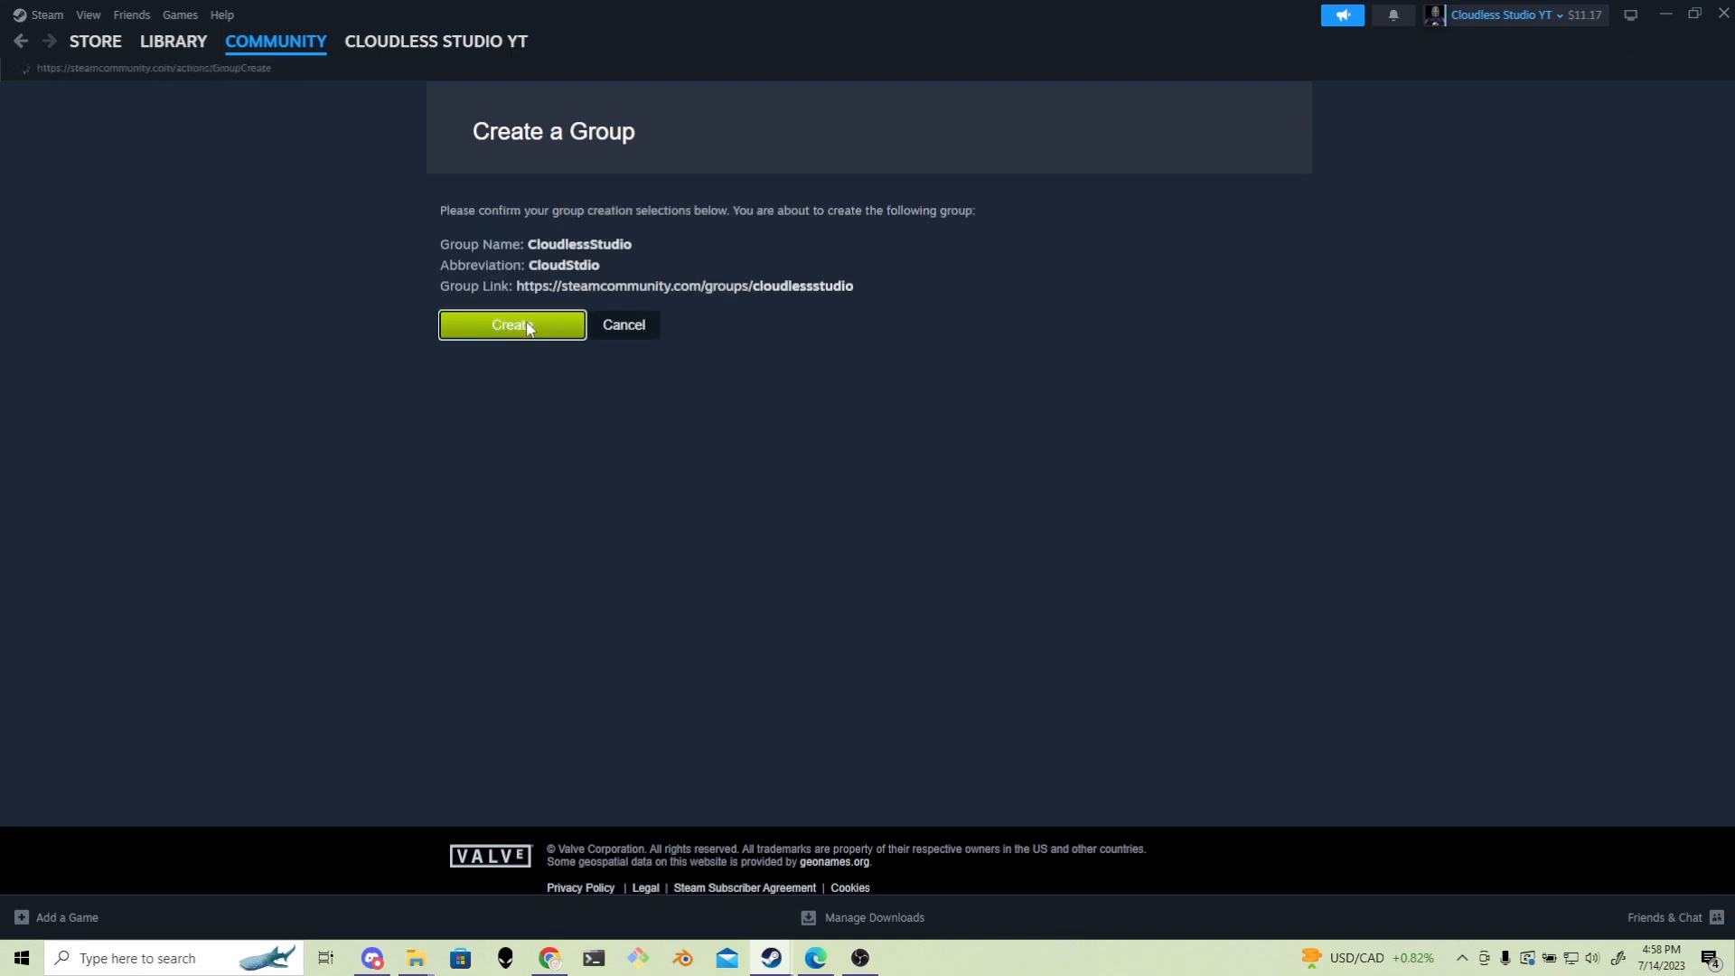
{"action": "left_click", "coordinate": [512, 324]}
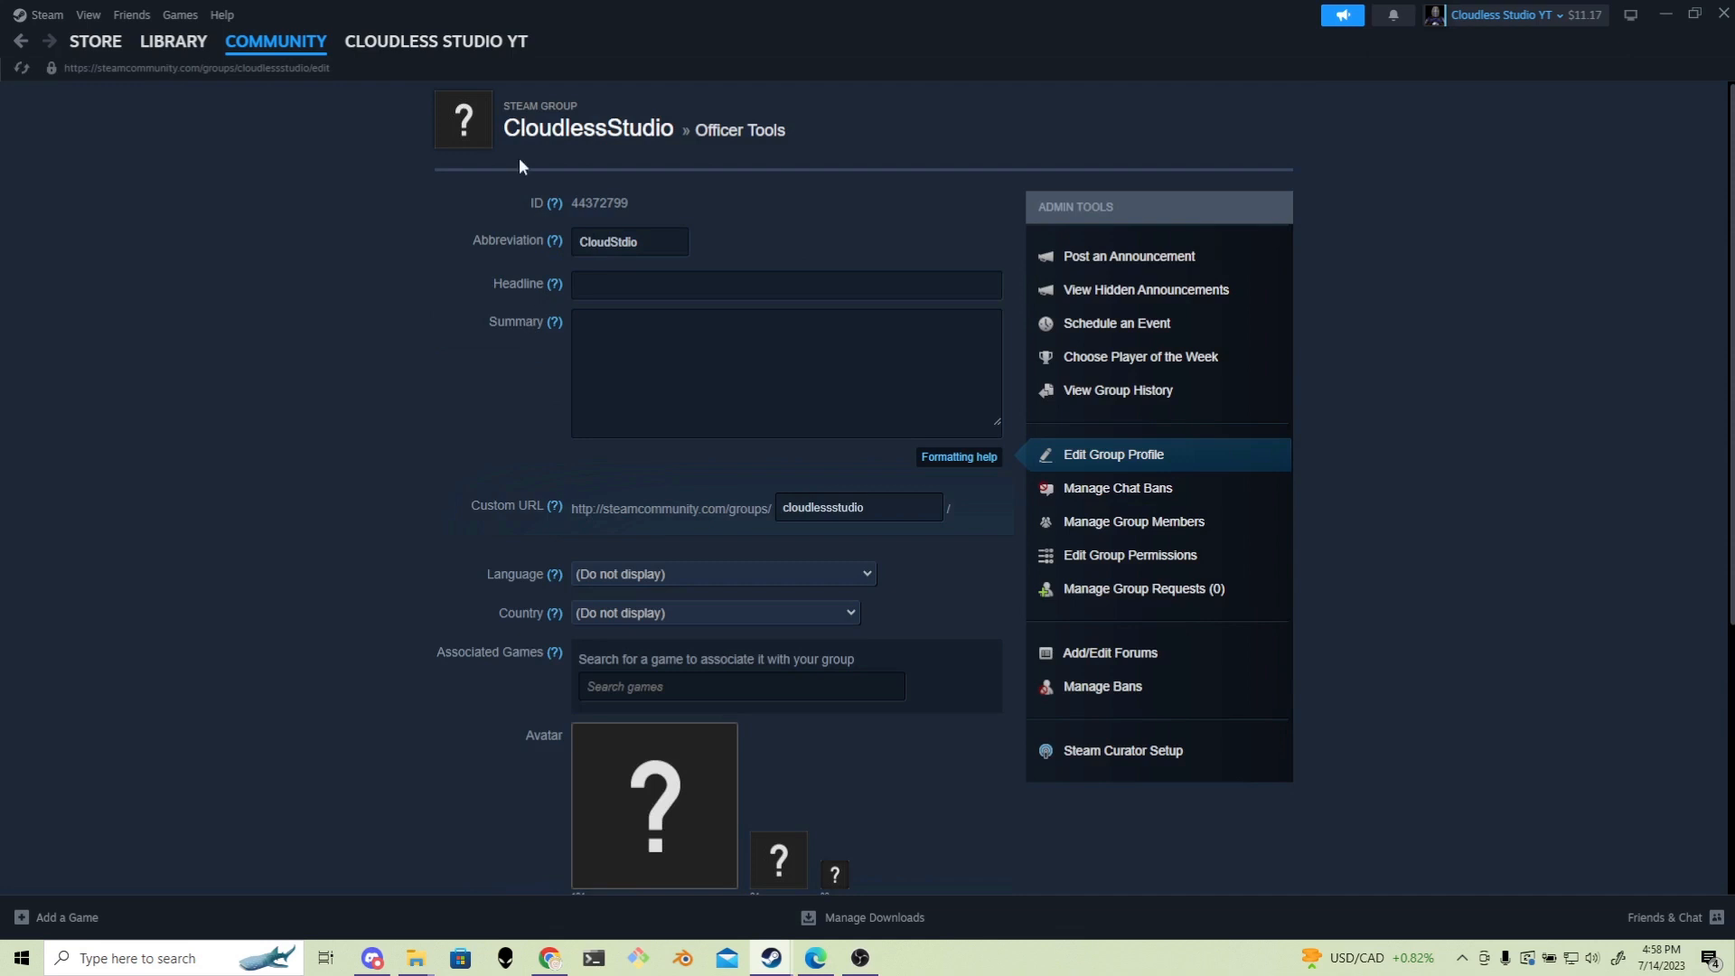
{"action": "mouse_move", "coordinate": [1307, 541]}
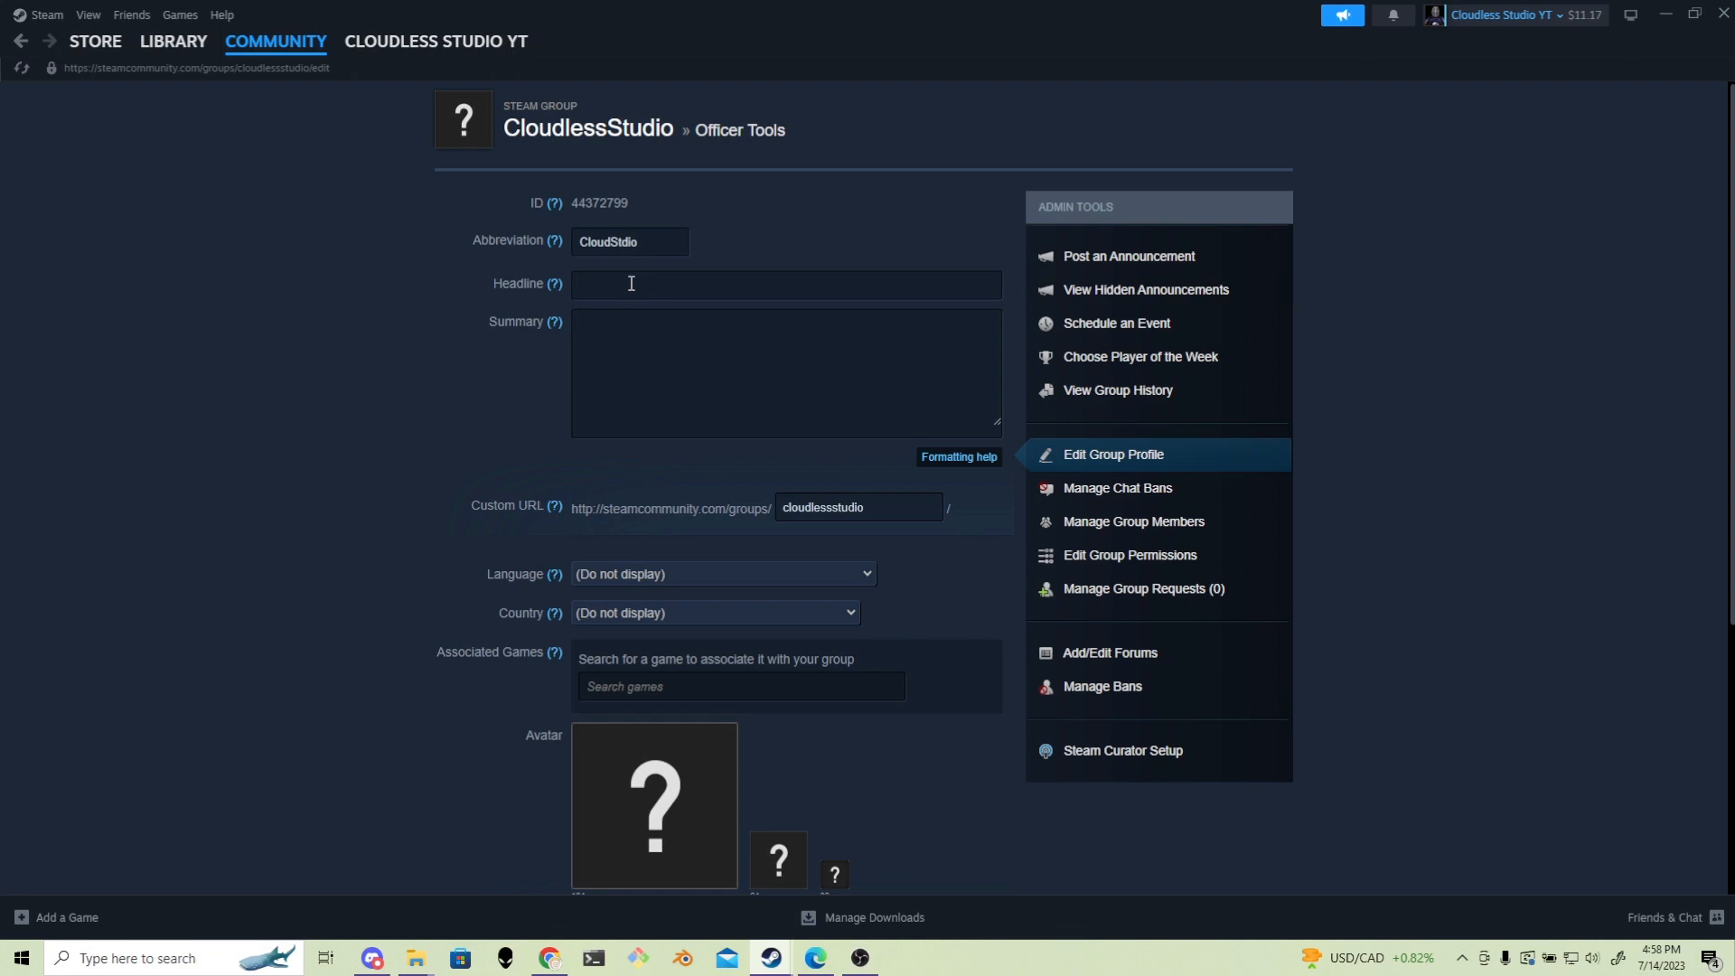
Choose CloudlessLogo.png from the Desktop as the group's avatar file.
{"action": "scroll", "scroll_direction": "down", "scroll_amount": 3}
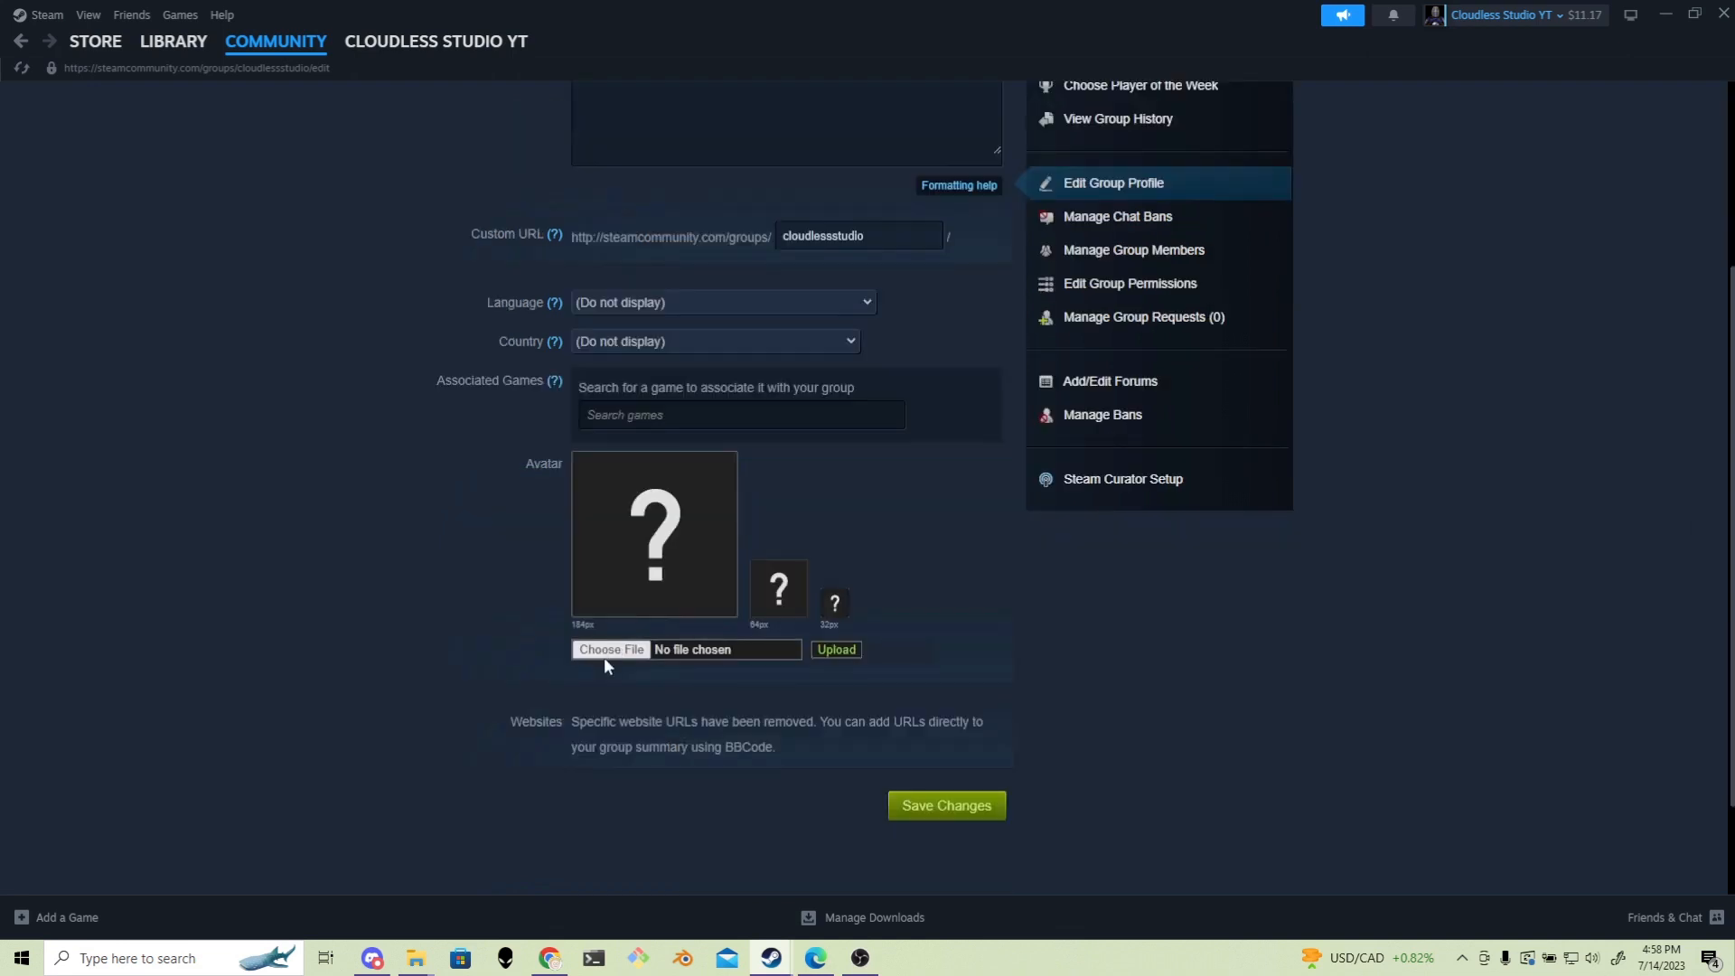
{"action": "left_click", "coordinate": [609, 649]}
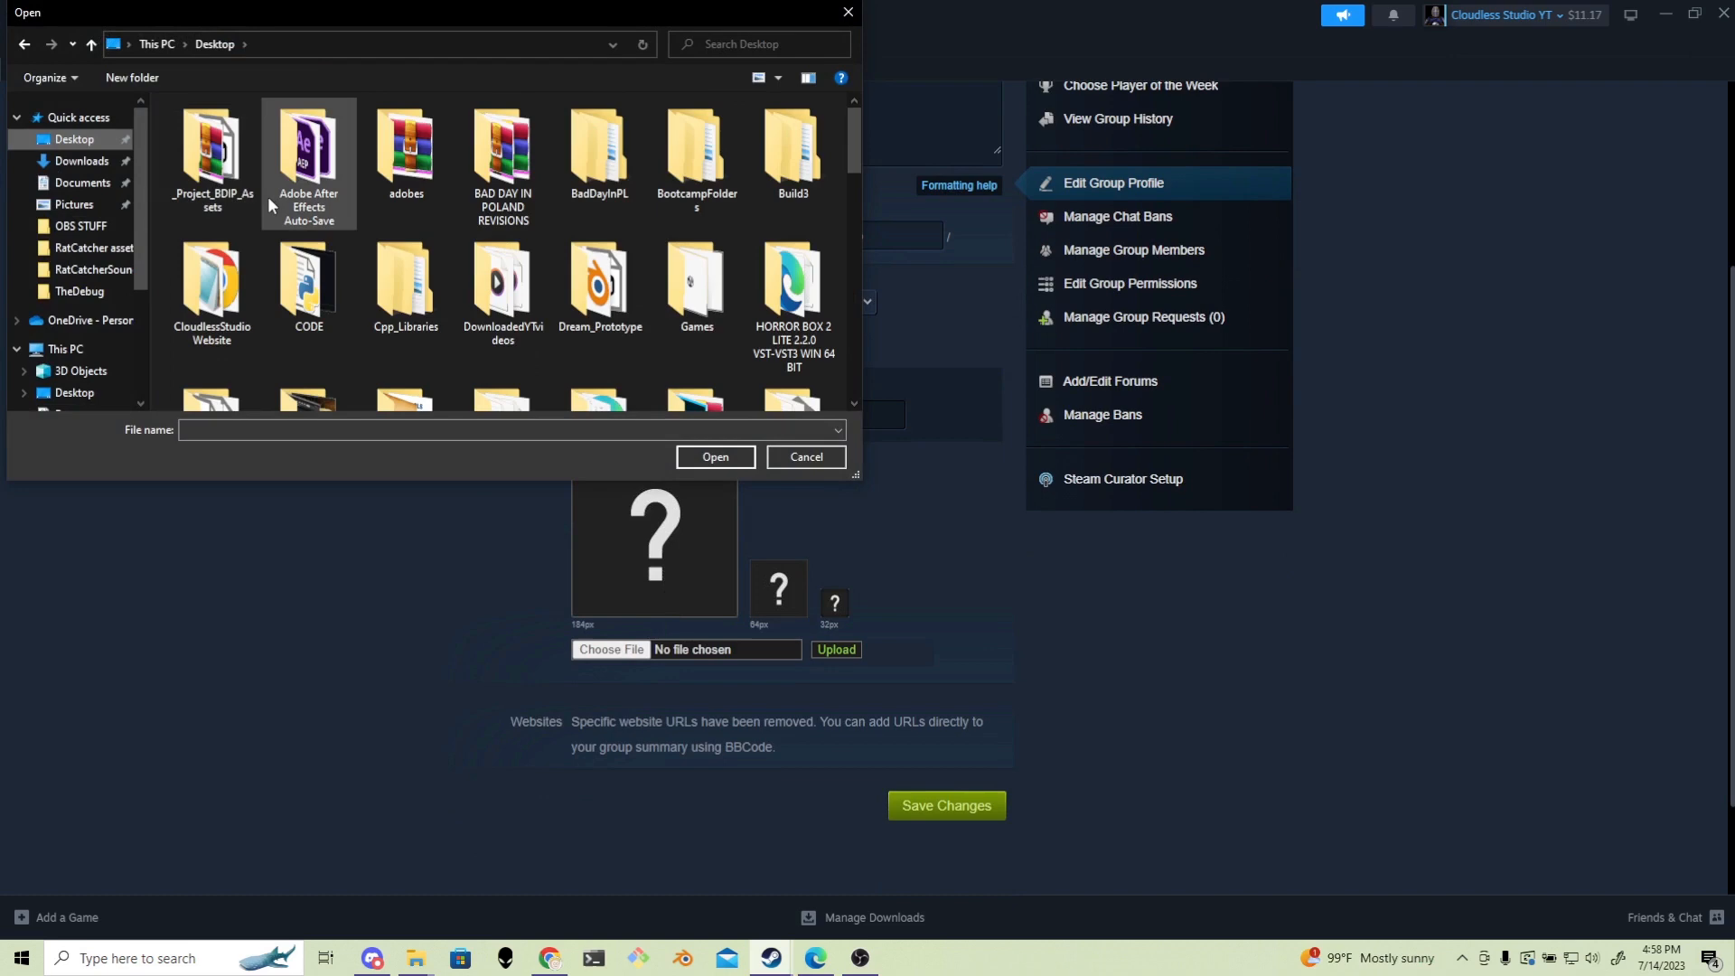
{"action": "left_click", "coordinate": [694, 220]}
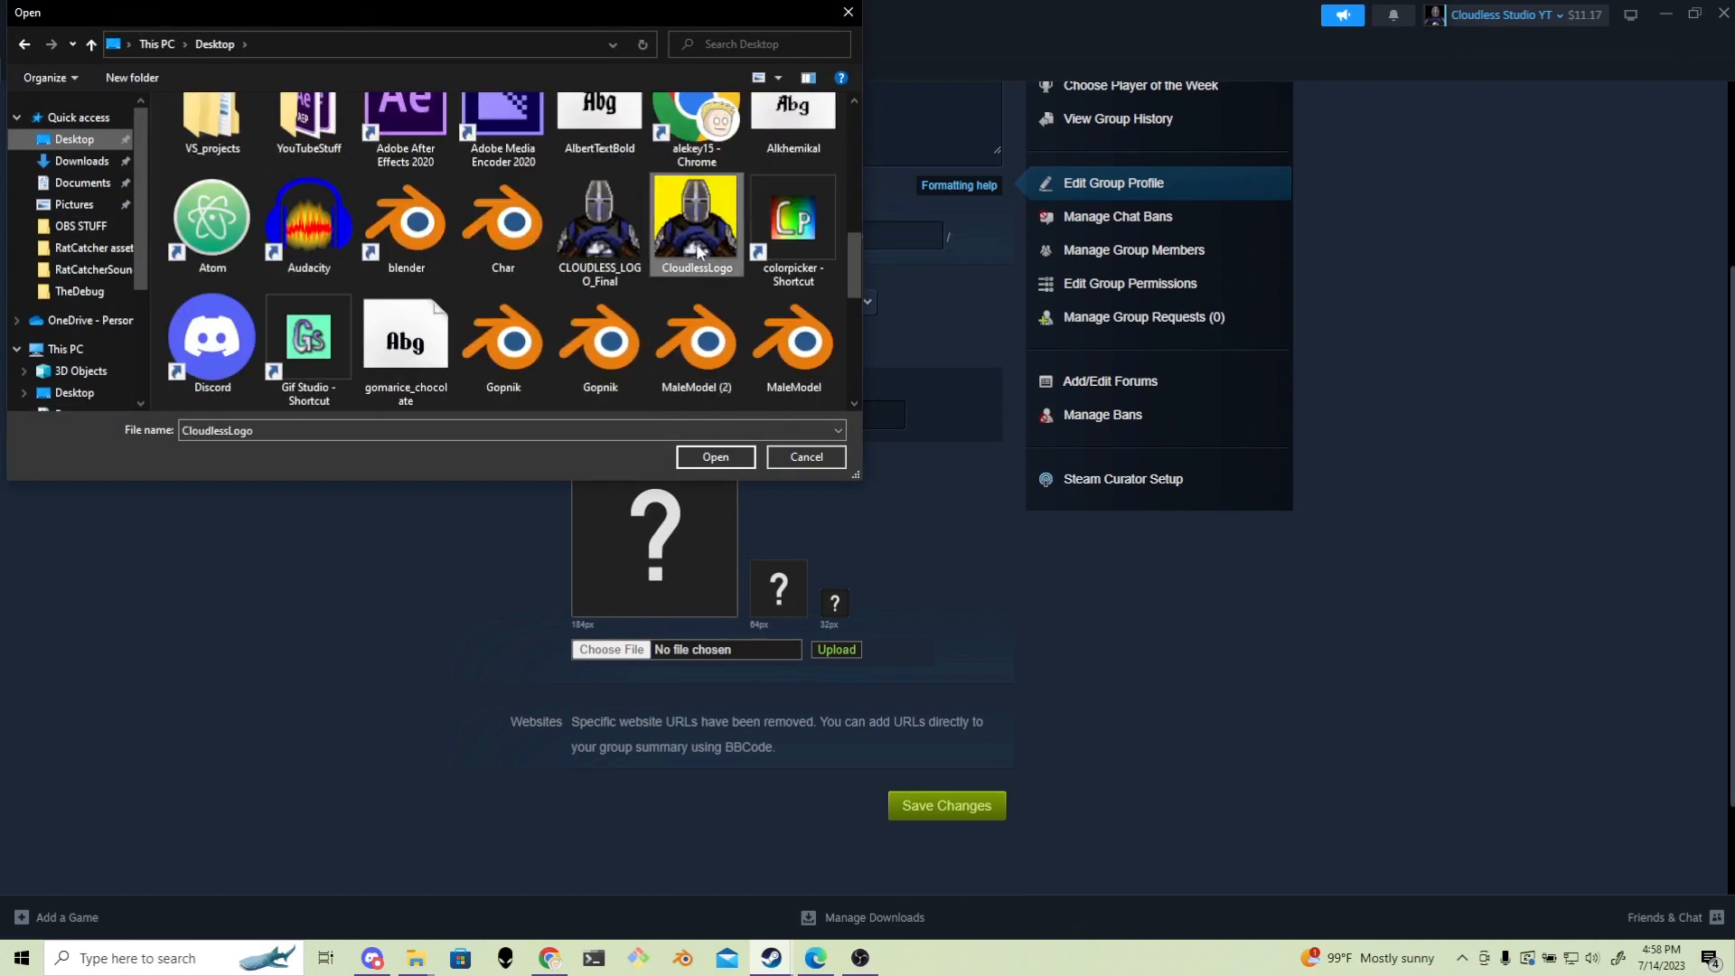
{"action": "left_click", "coordinate": [716, 458]}
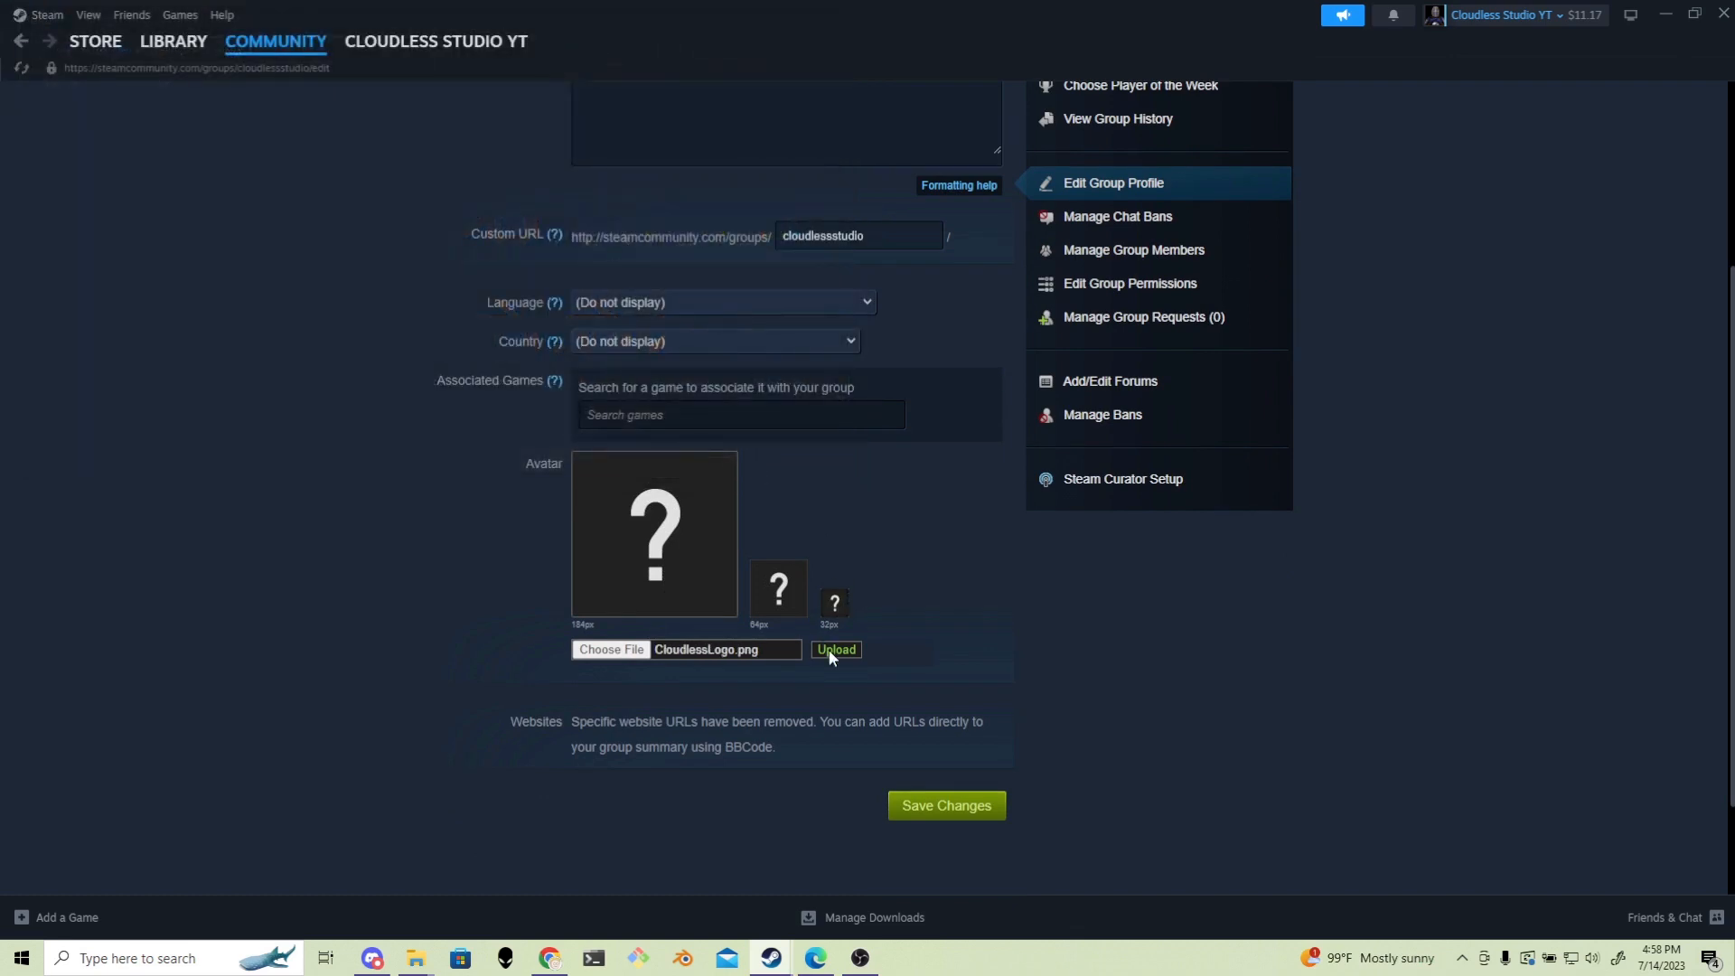
Upload the knight image as the group avatar and save the group profile.
{"action": "left_click", "coordinate": [835, 649]}
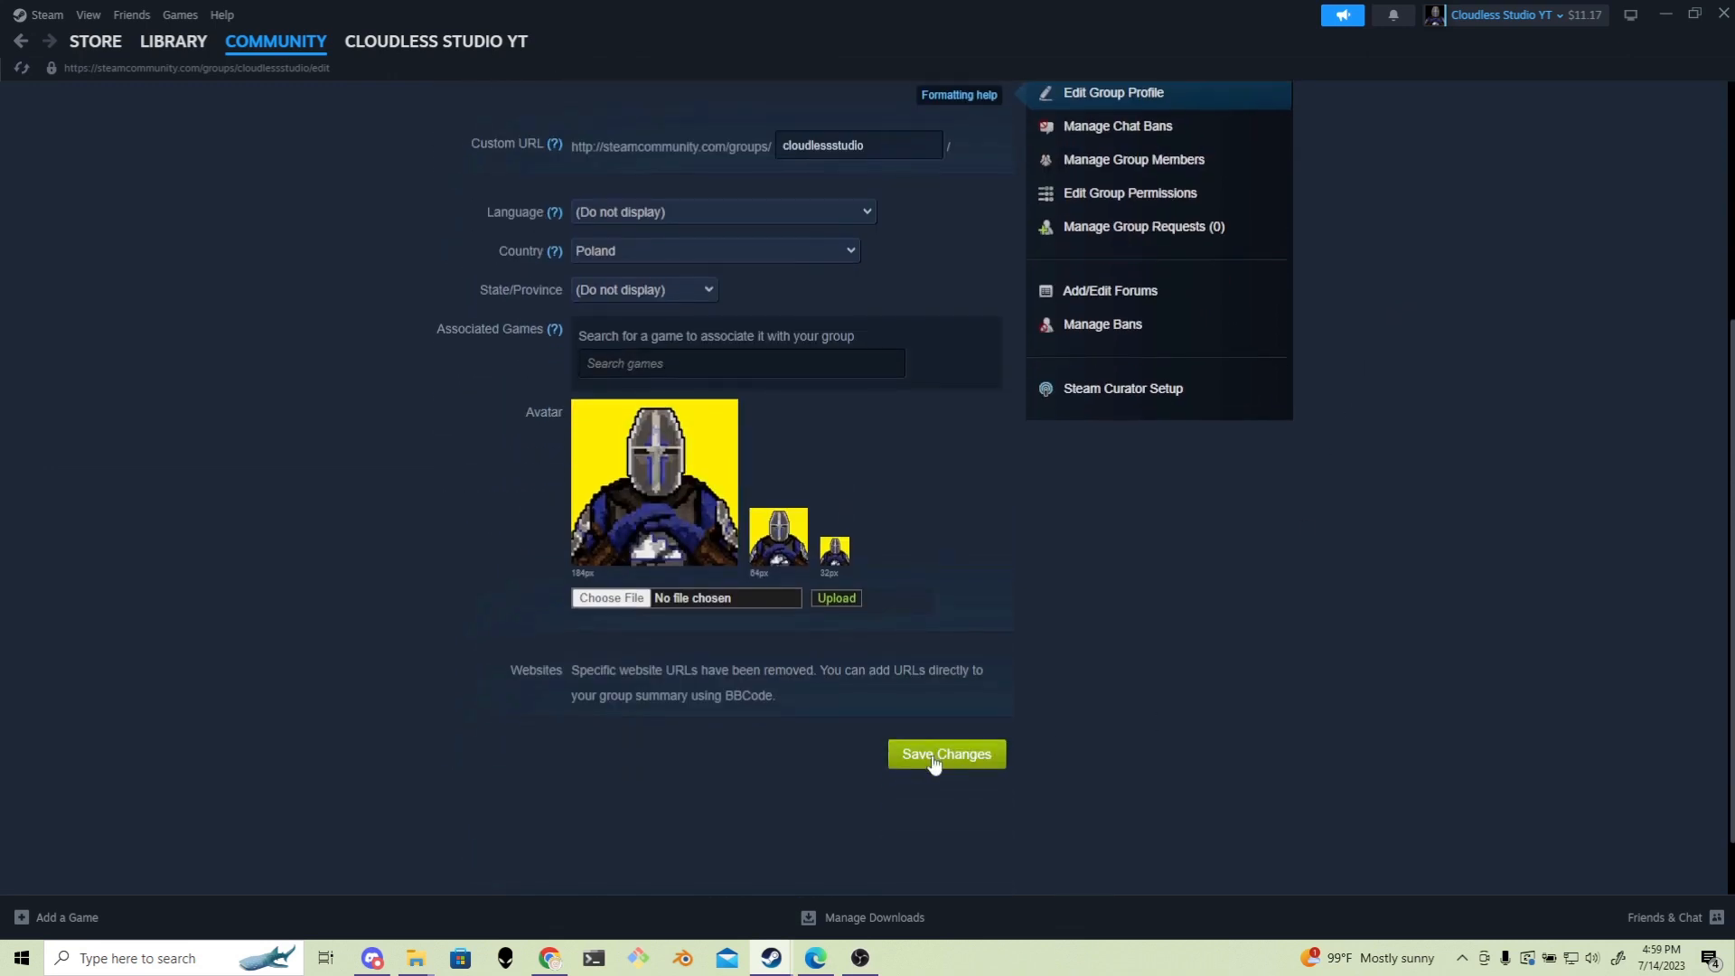
{"action": "left_click", "coordinate": [945, 753]}
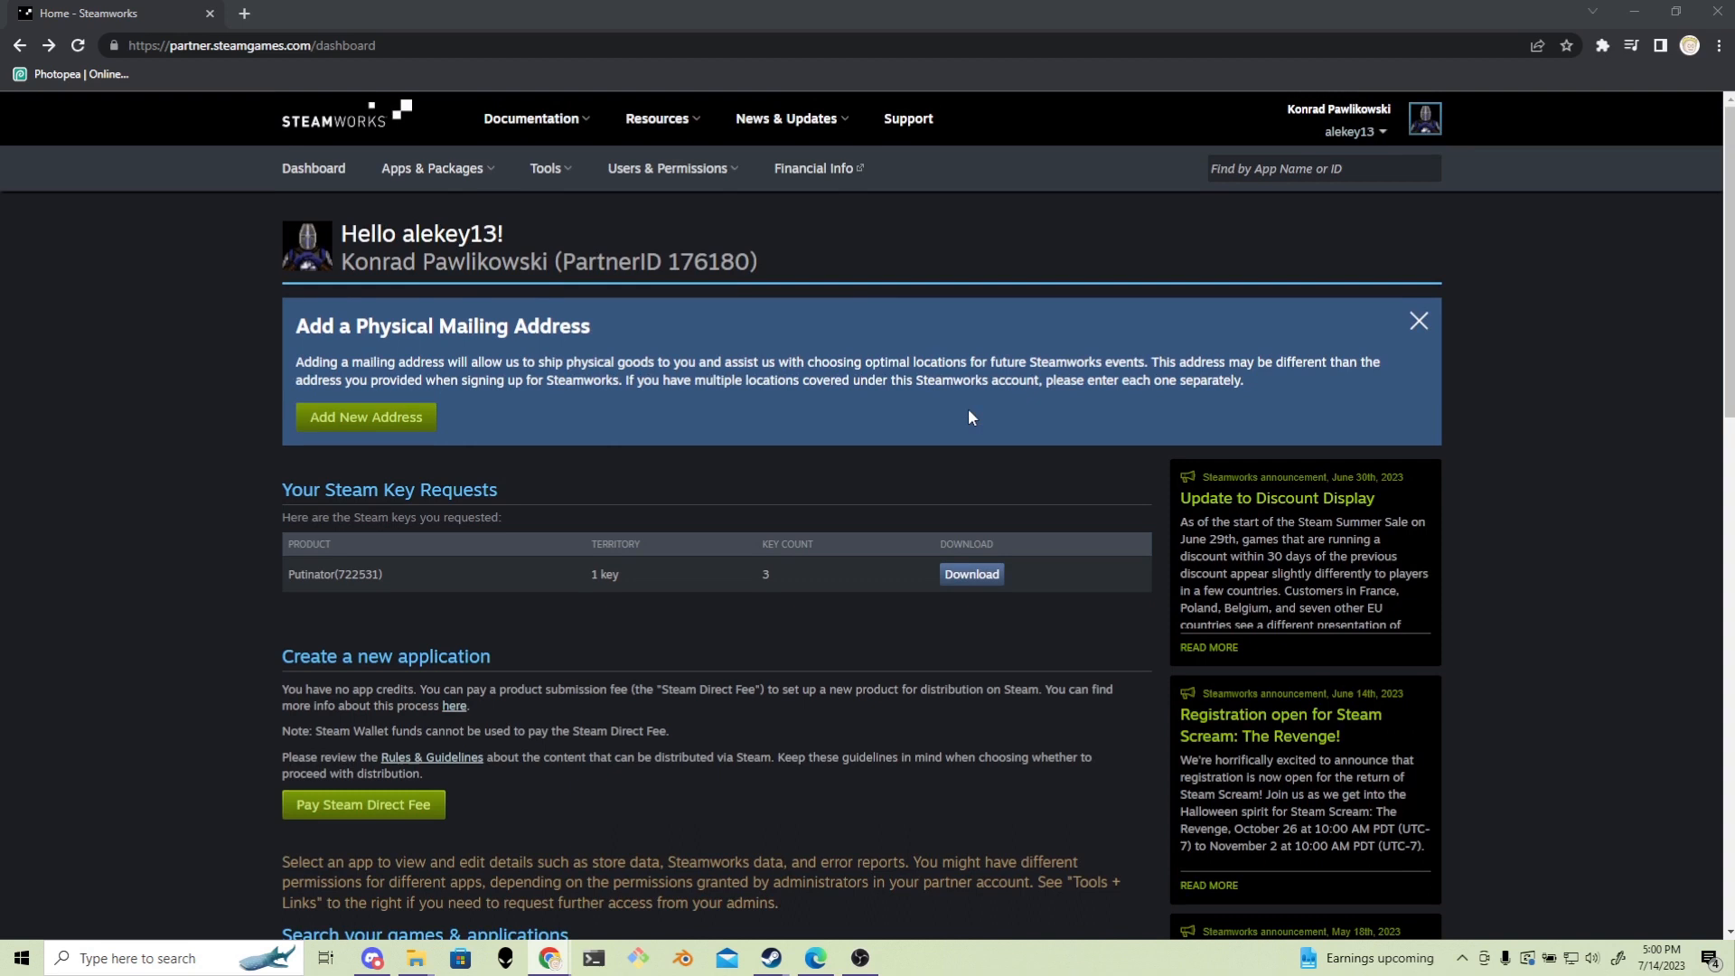
In Steamworks, go to Apps & Packages > Creator Homepage Setup.
{"action": "left_click", "coordinate": [432, 168]}
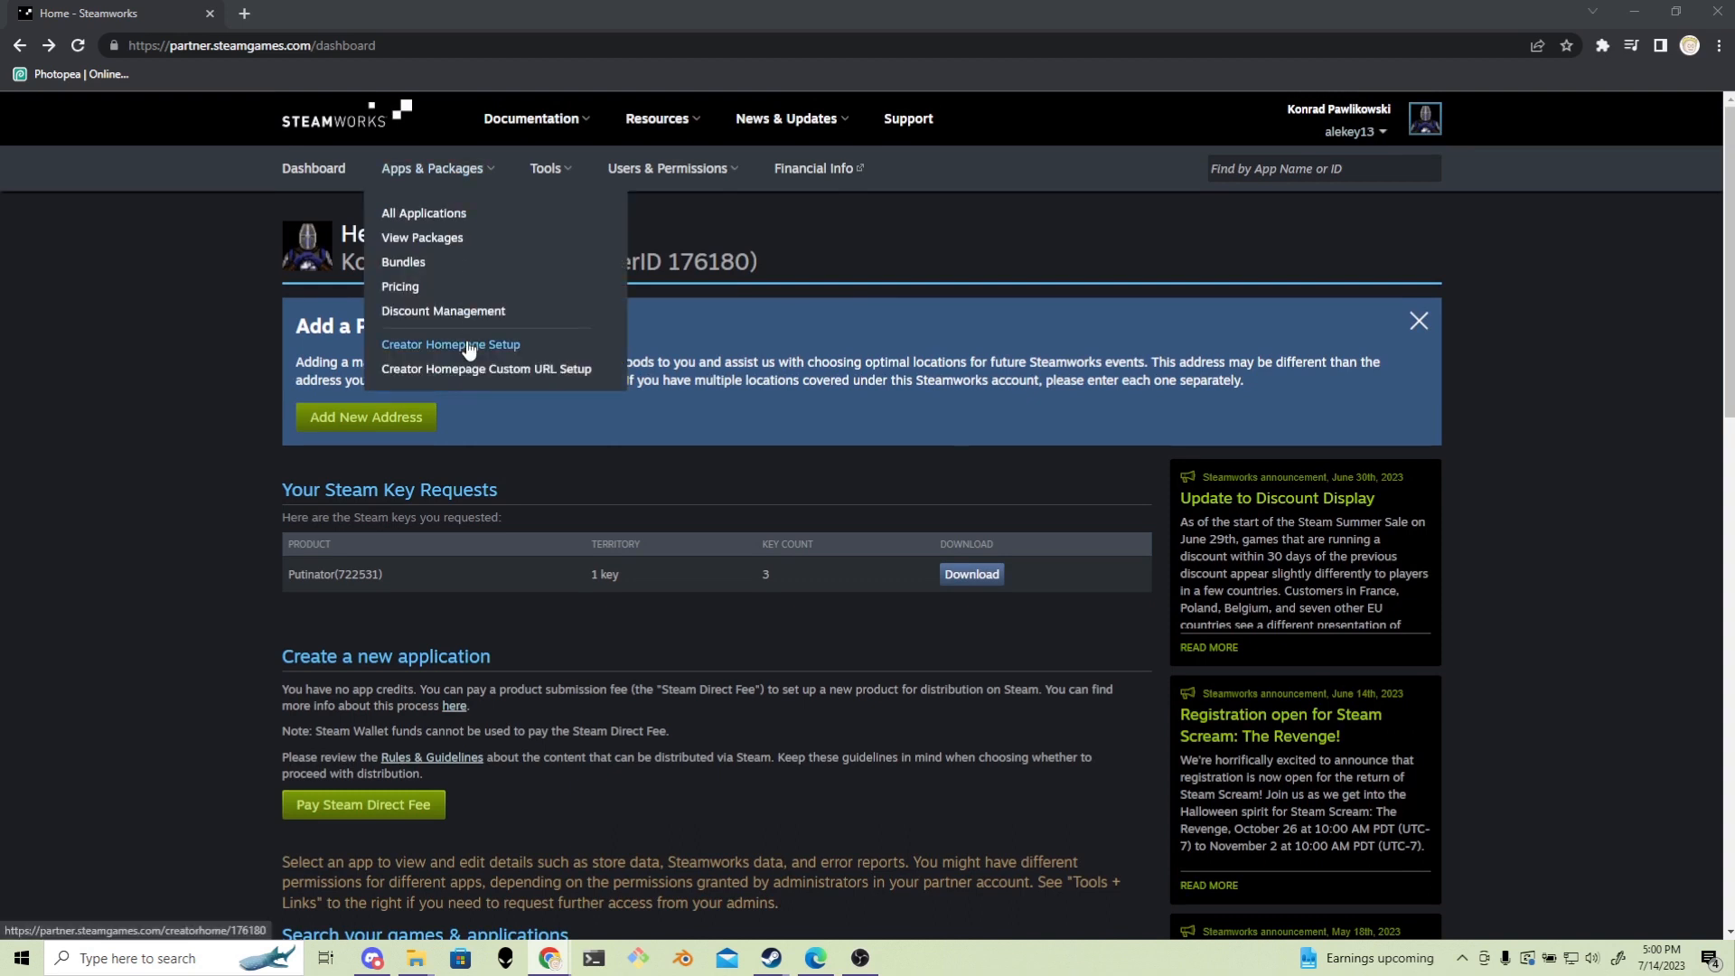
{"action": "mouse_move", "coordinate": [450, 356]}
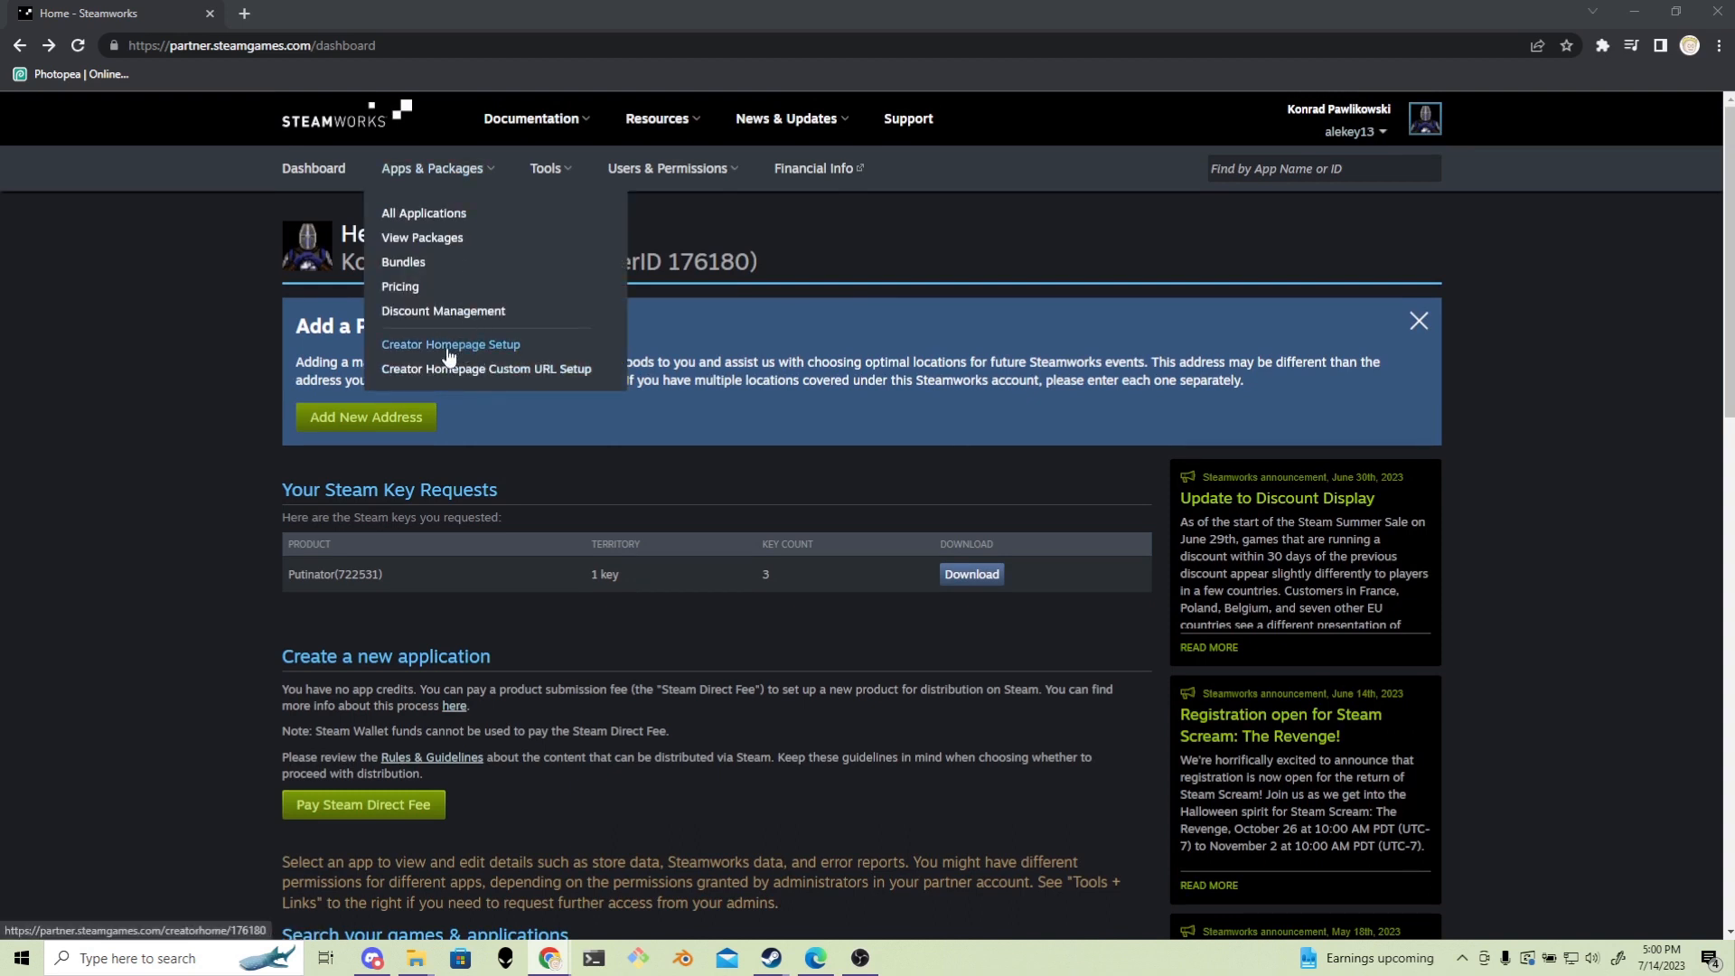
{"action": "left_click", "coordinate": [450, 343]}
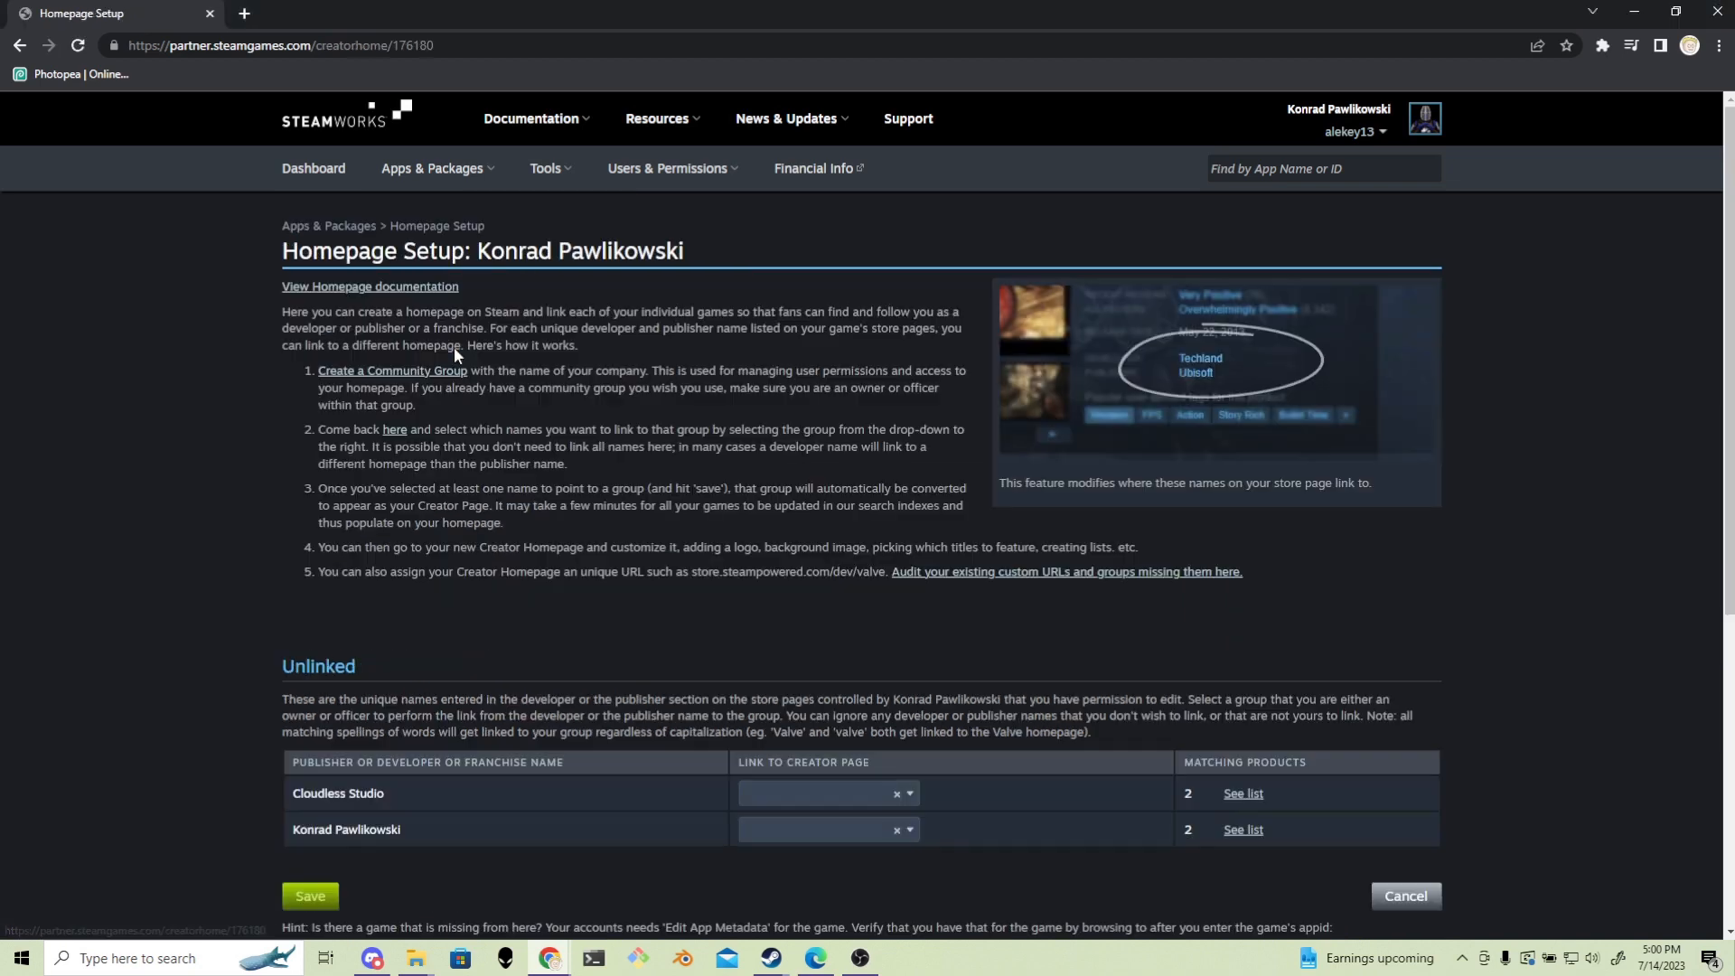
Link Cloudless Studio and Konrad Pawlikowski to the CloudlessStudio creator page and save the links.
{"action": "scroll", "scroll_direction": "down", "scroll_amount": 3}
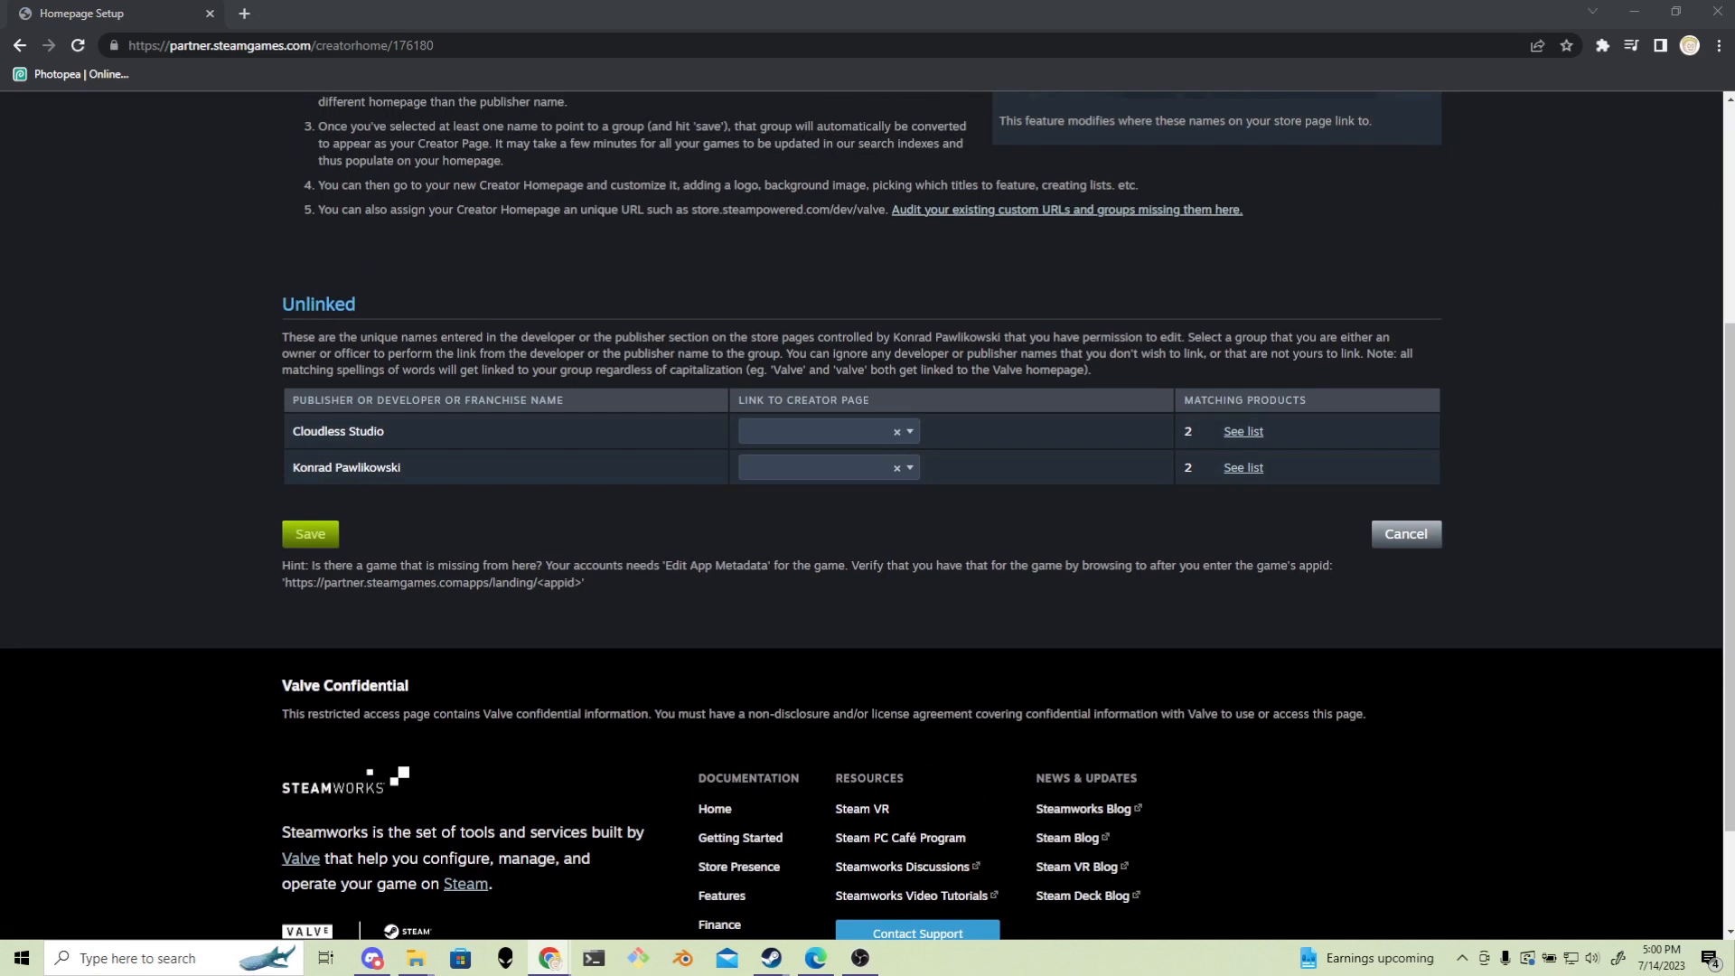
{"action": "left_click", "coordinate": [824, 431]}
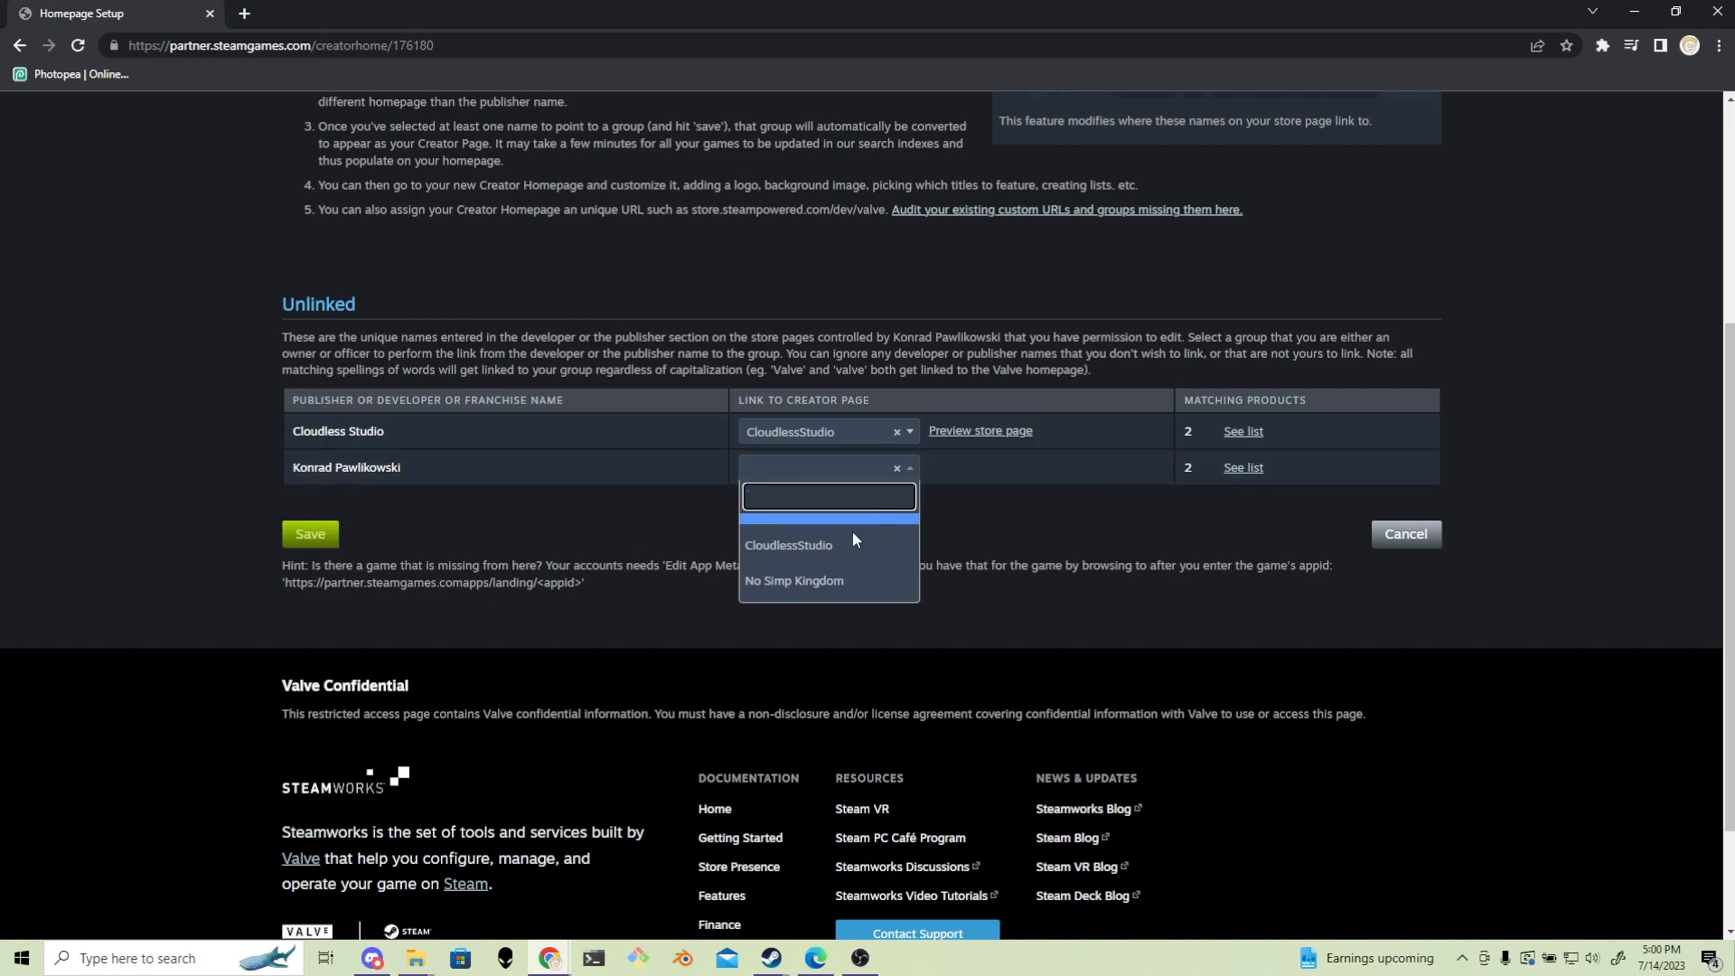
{"action": "left_click", "coordinate": [788, 544]}
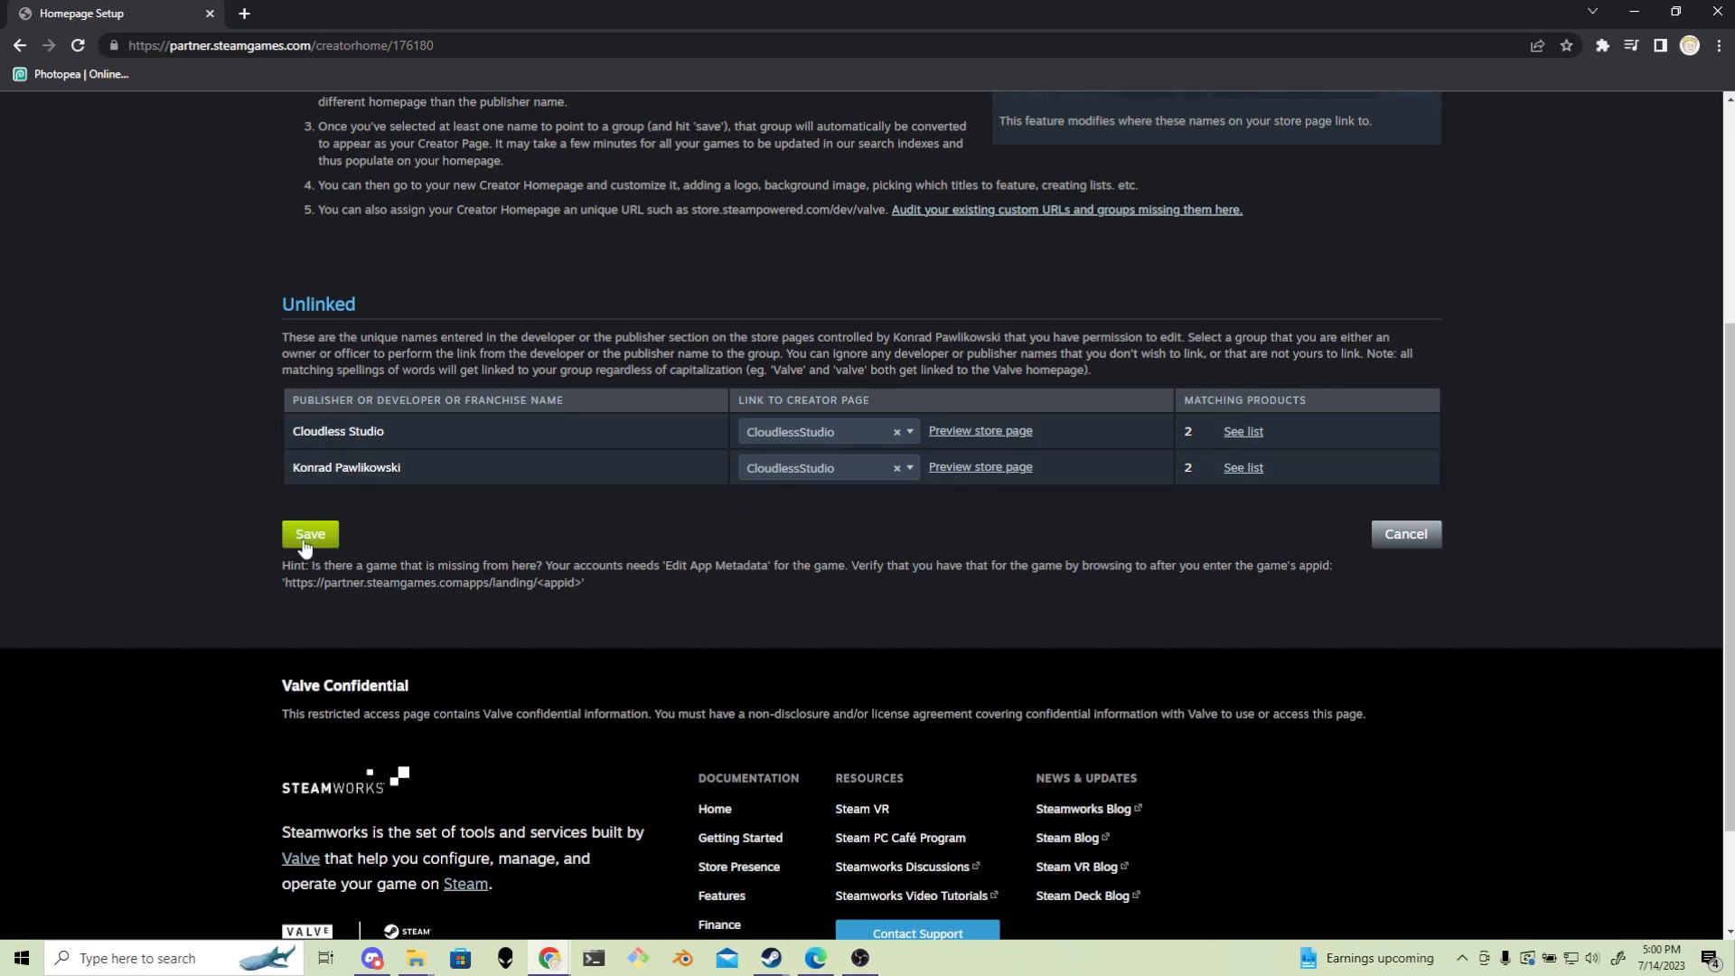
{"action": "left_click", "coordinate": [309, 534]}
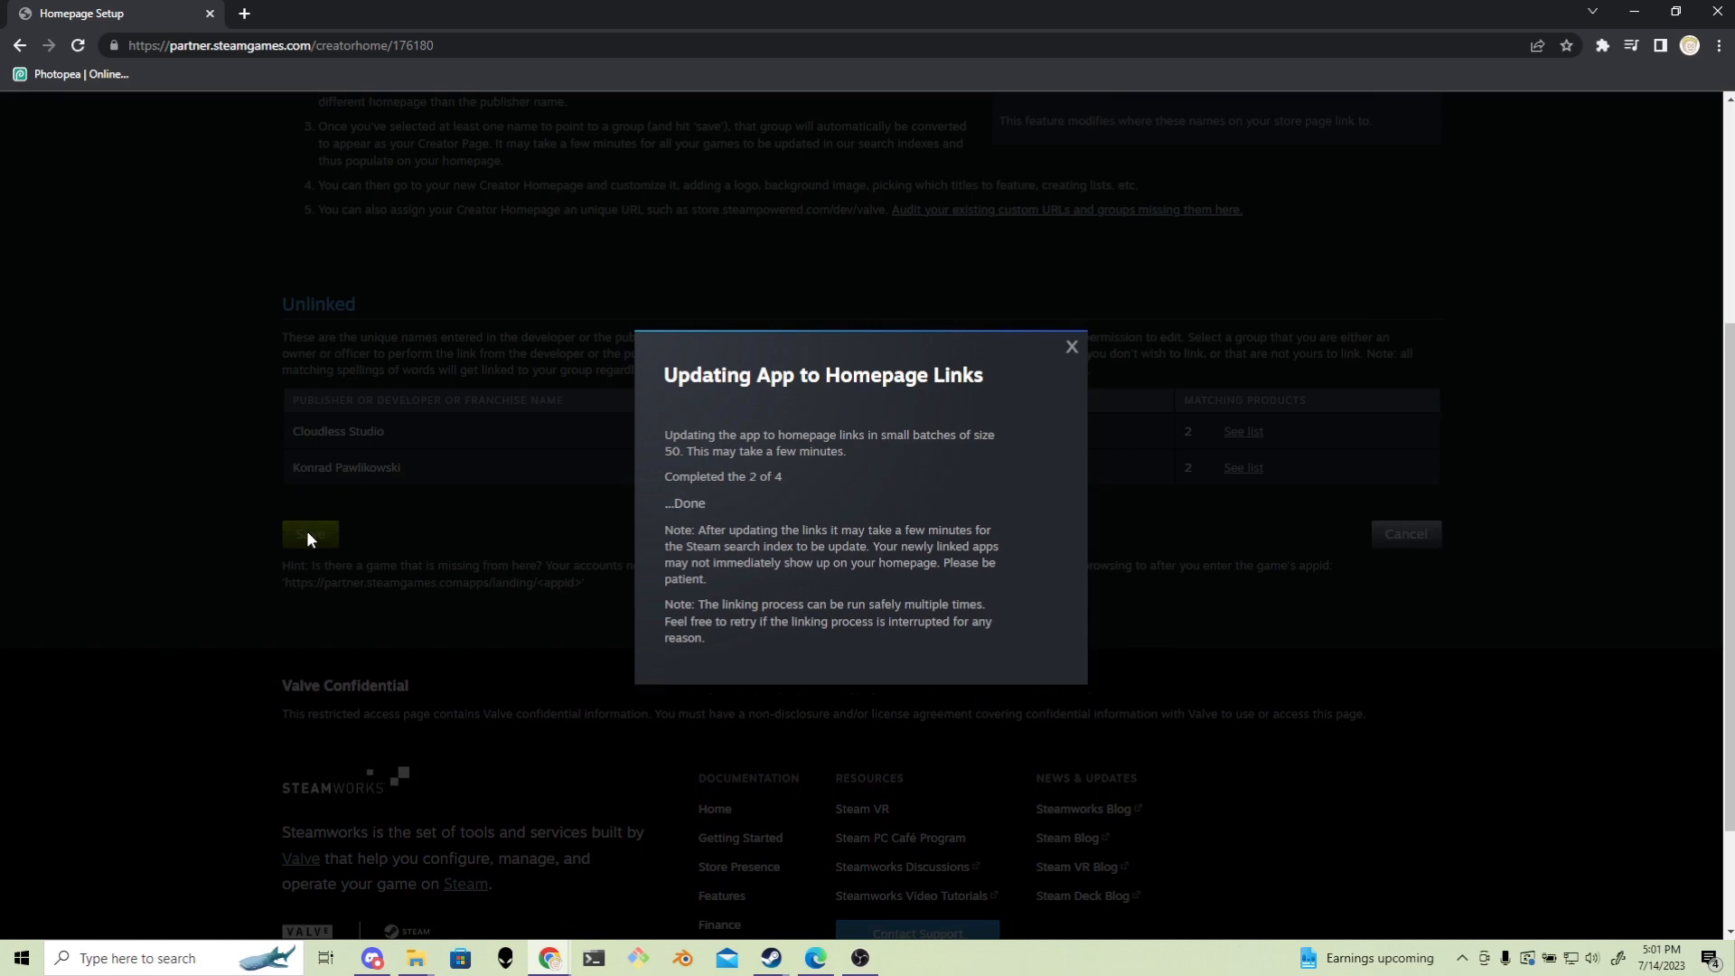
{"action": "mouse_move", "coordinate": [618, 516]}
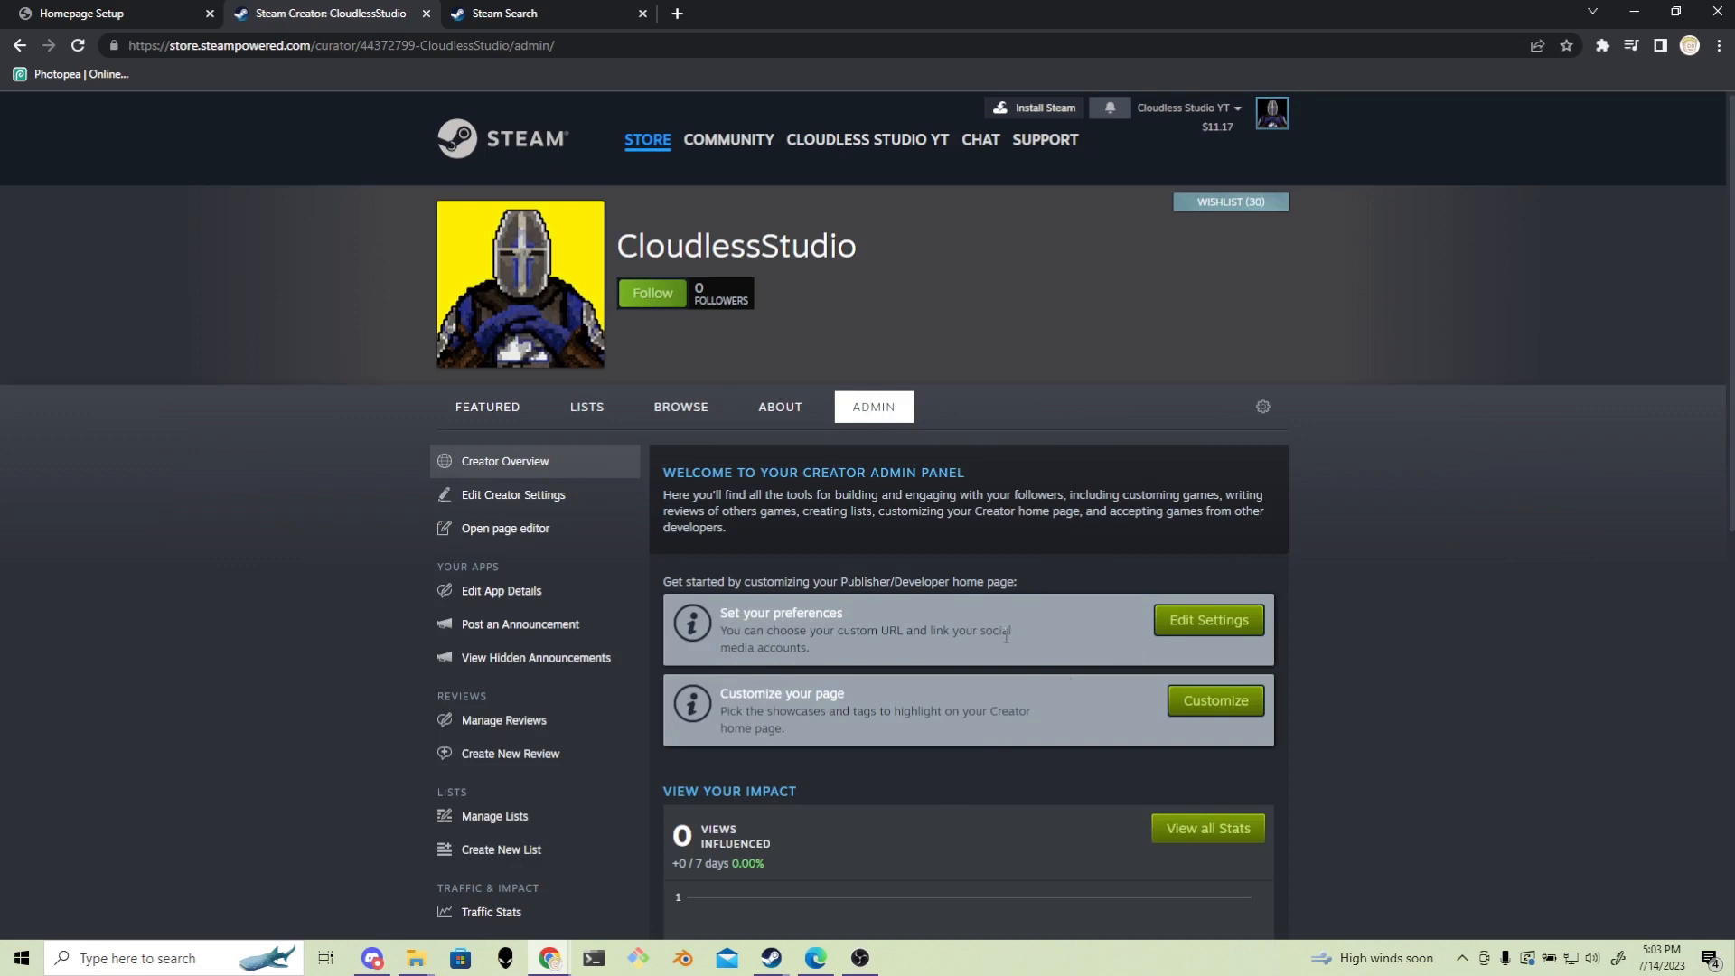
{"action": "mouse_move", "coordinate": [1209, 620]}
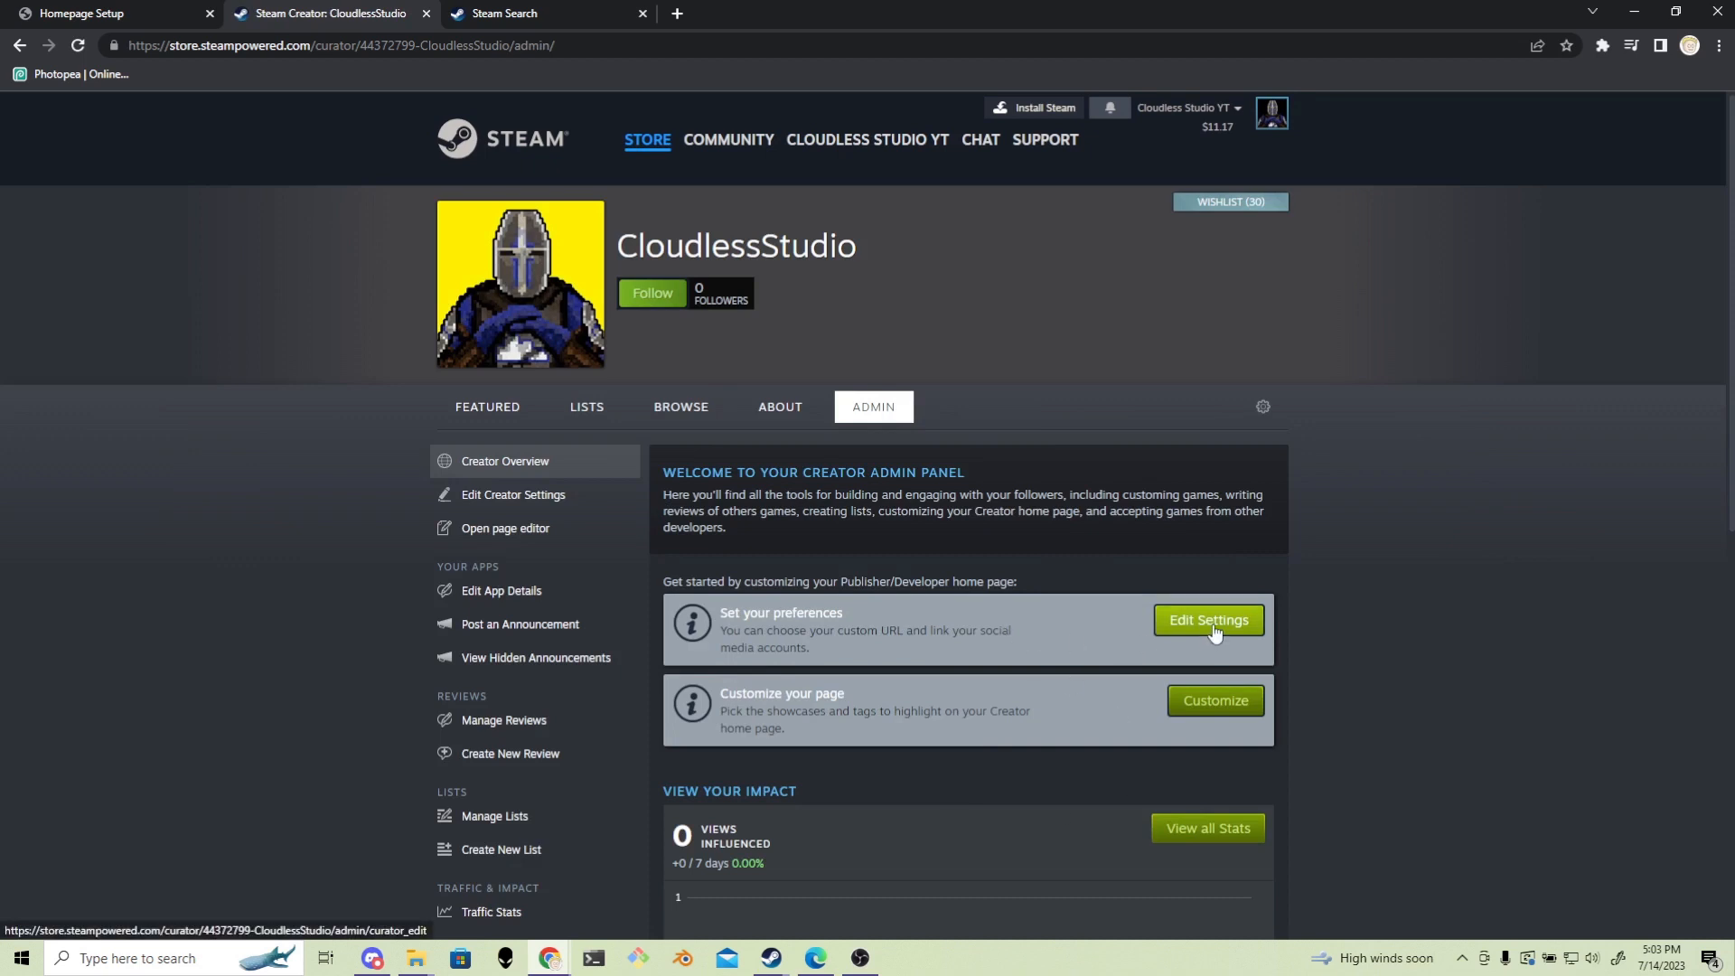
Scroll through the Creator Overview to show the admin tool list and views graph.
{"action": "scroll", "scroll_direction": "down", "scroll_amount": 3}
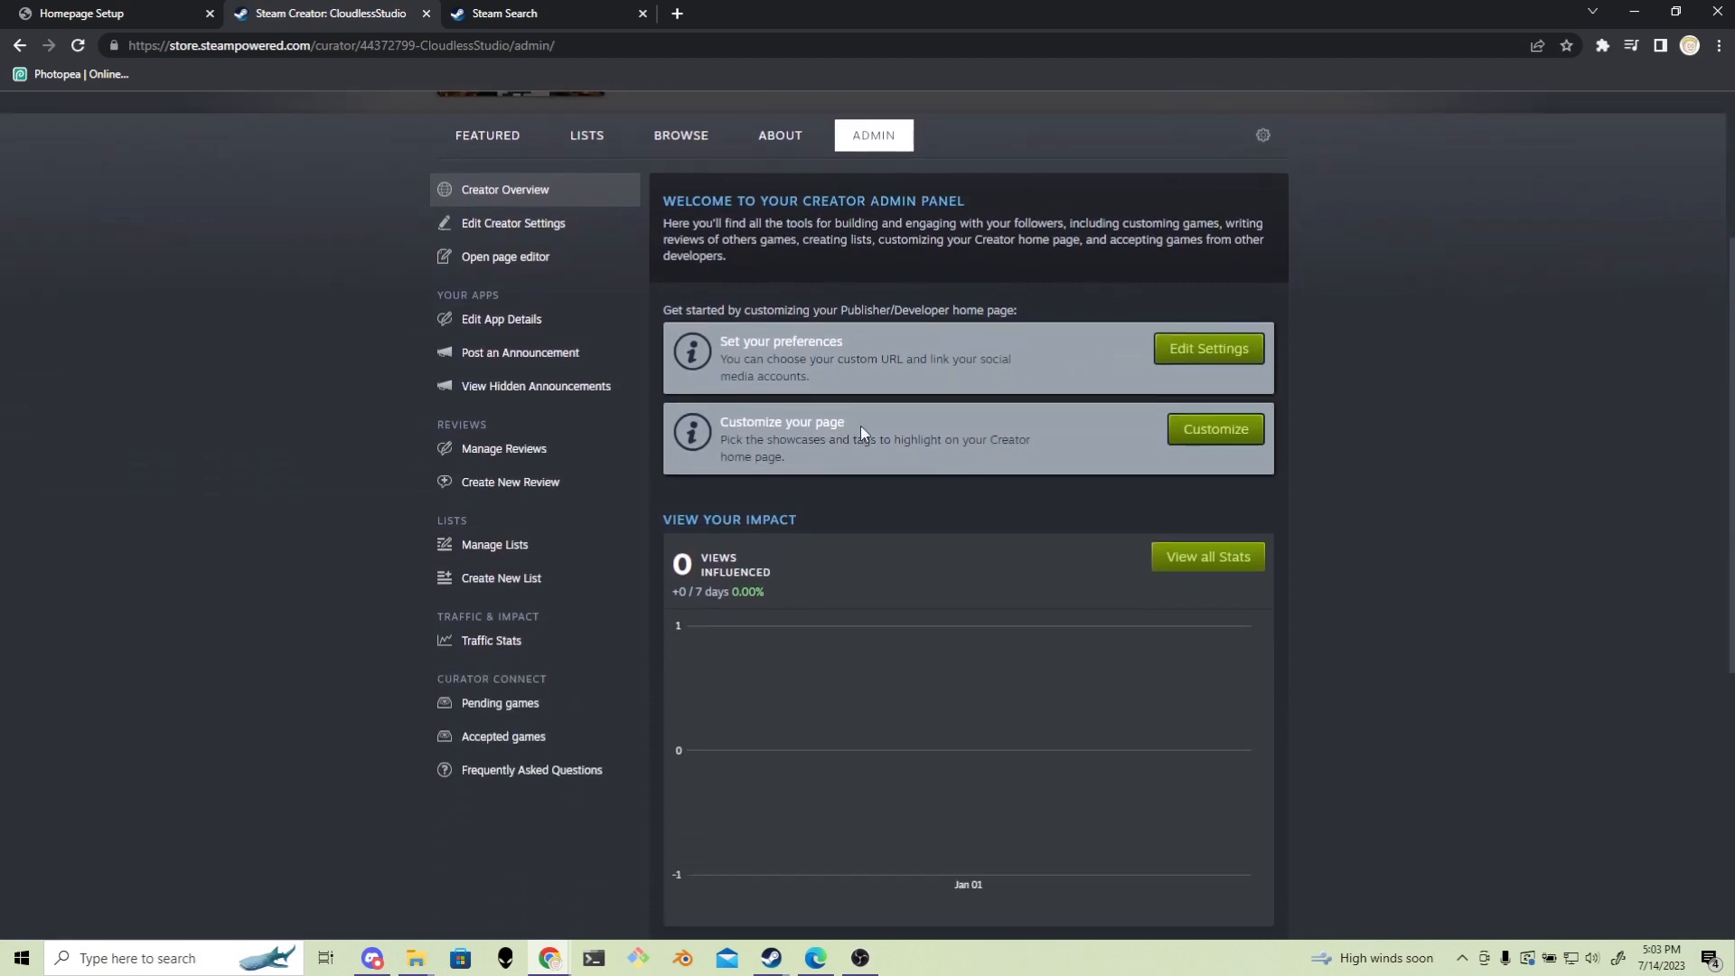
{"action": "mouse_move", "coordinate": [1276, 522]}
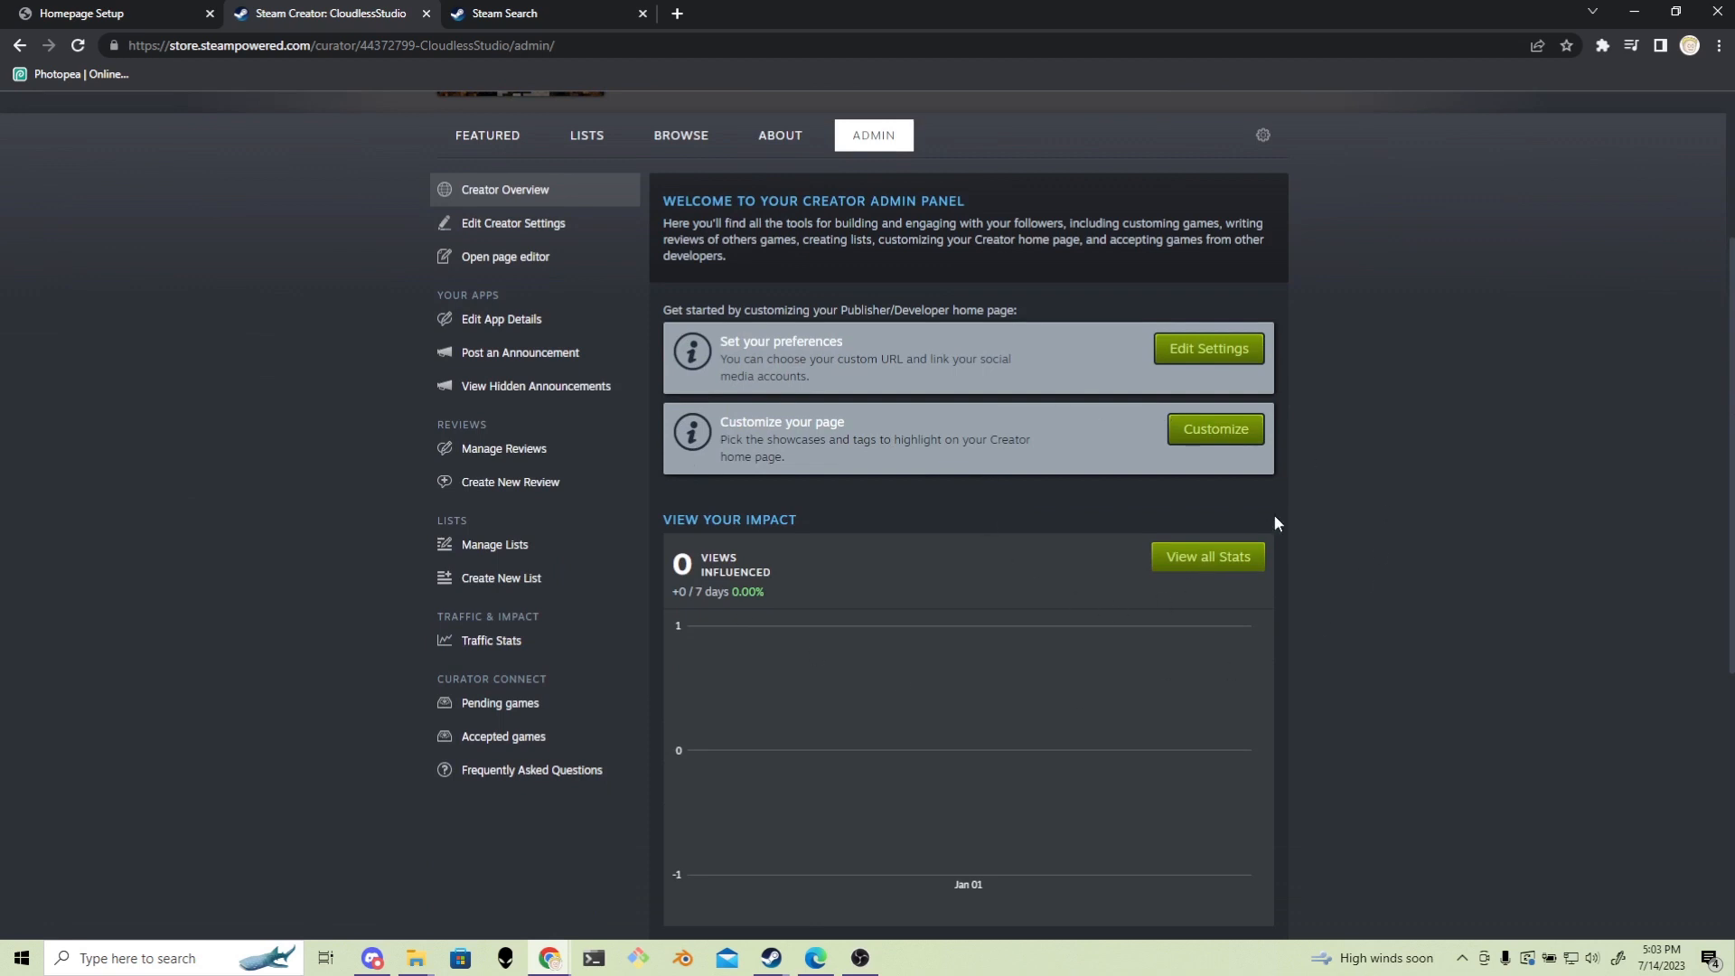
{"action": "mouse_move", "coordinate": [1324, 508]}
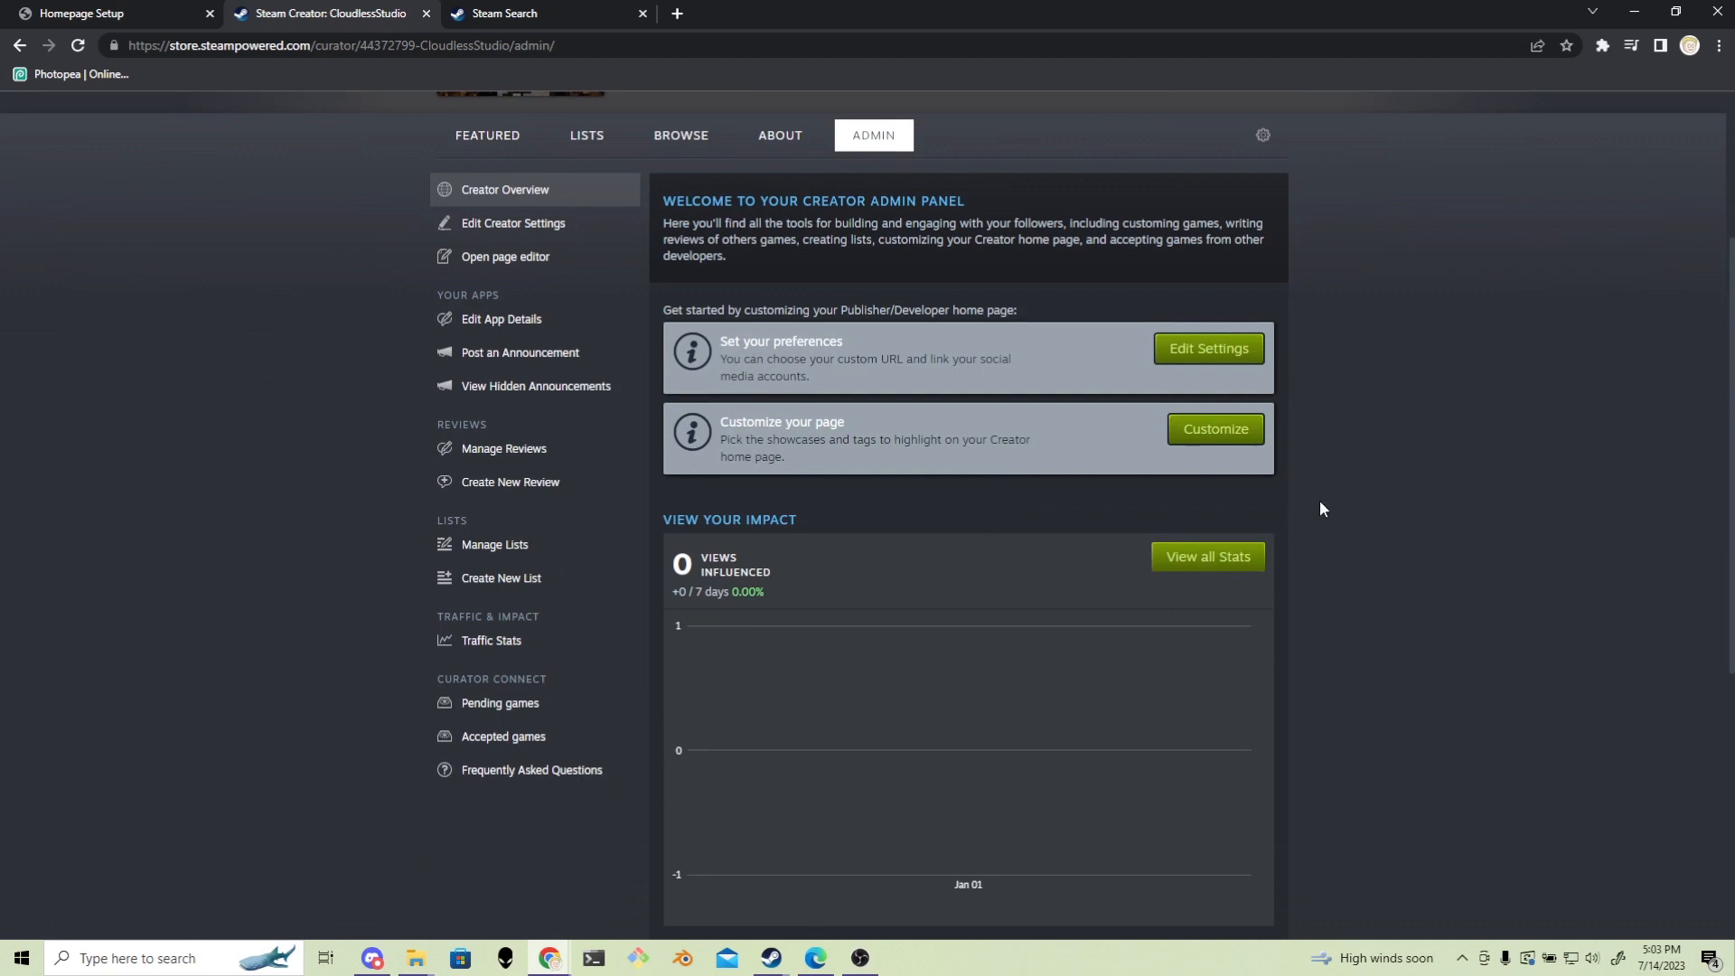